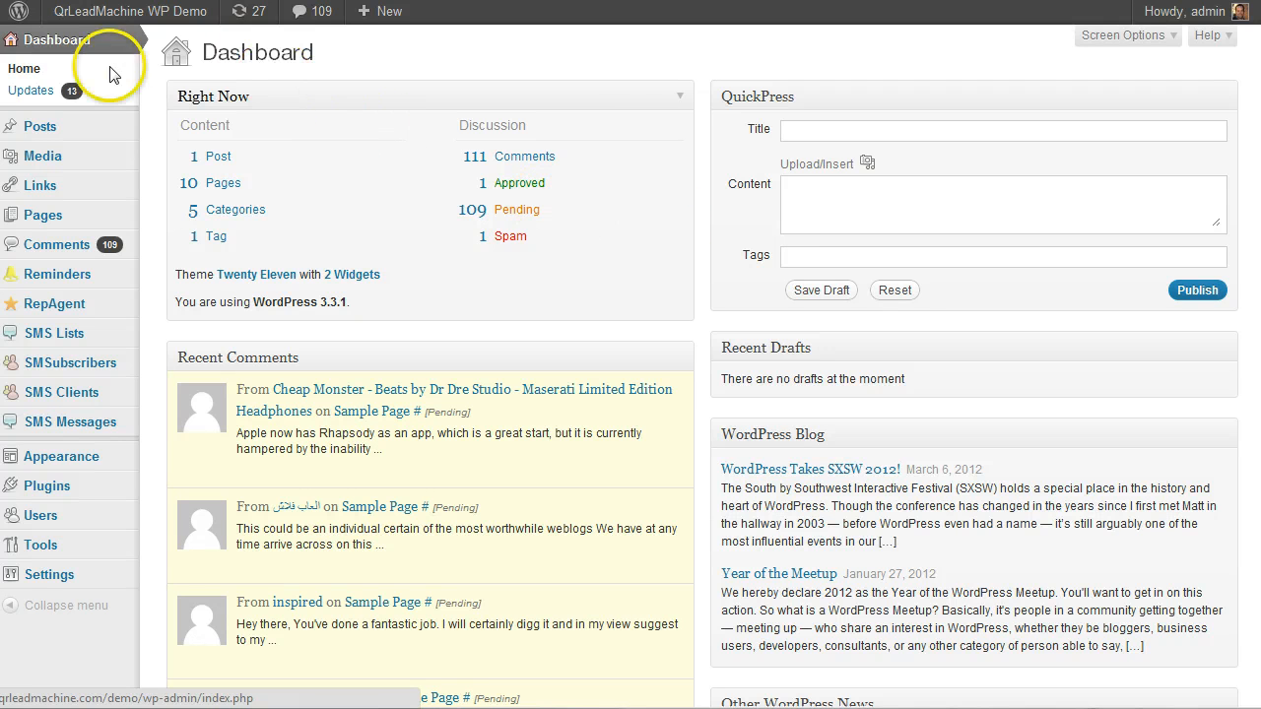
mouse_move(69, 49)
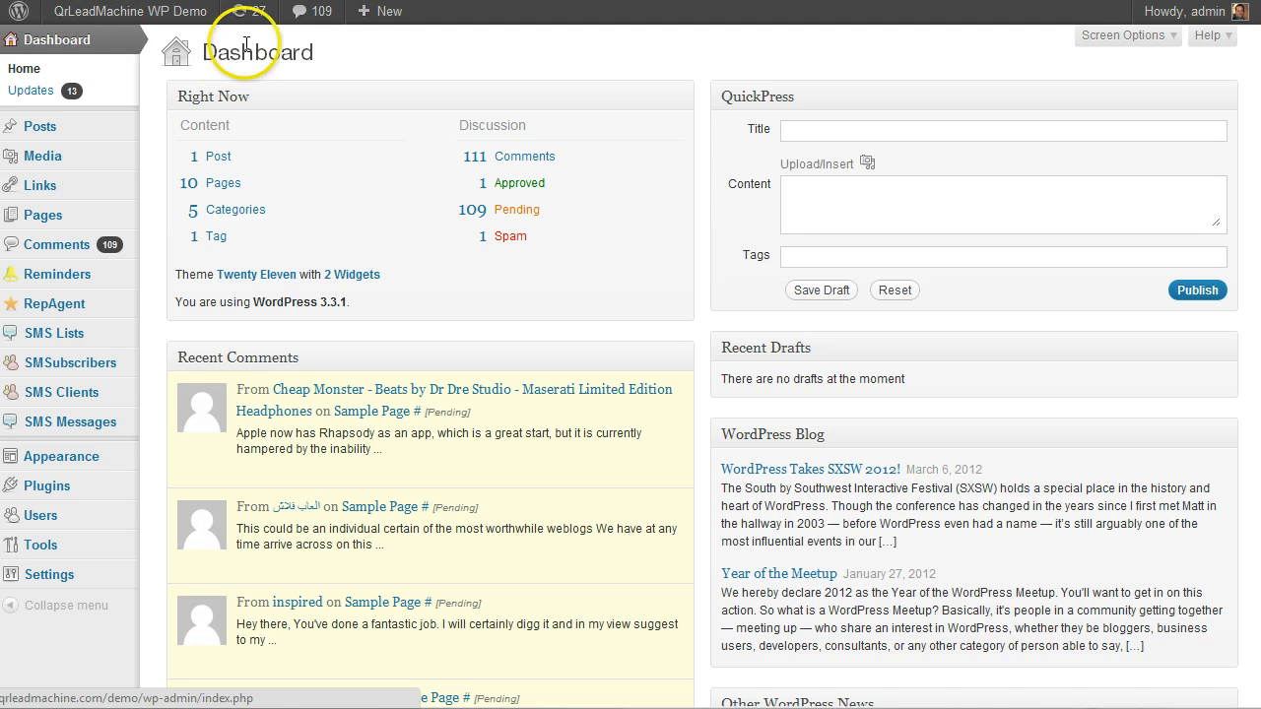
mouse_move(248, 11)
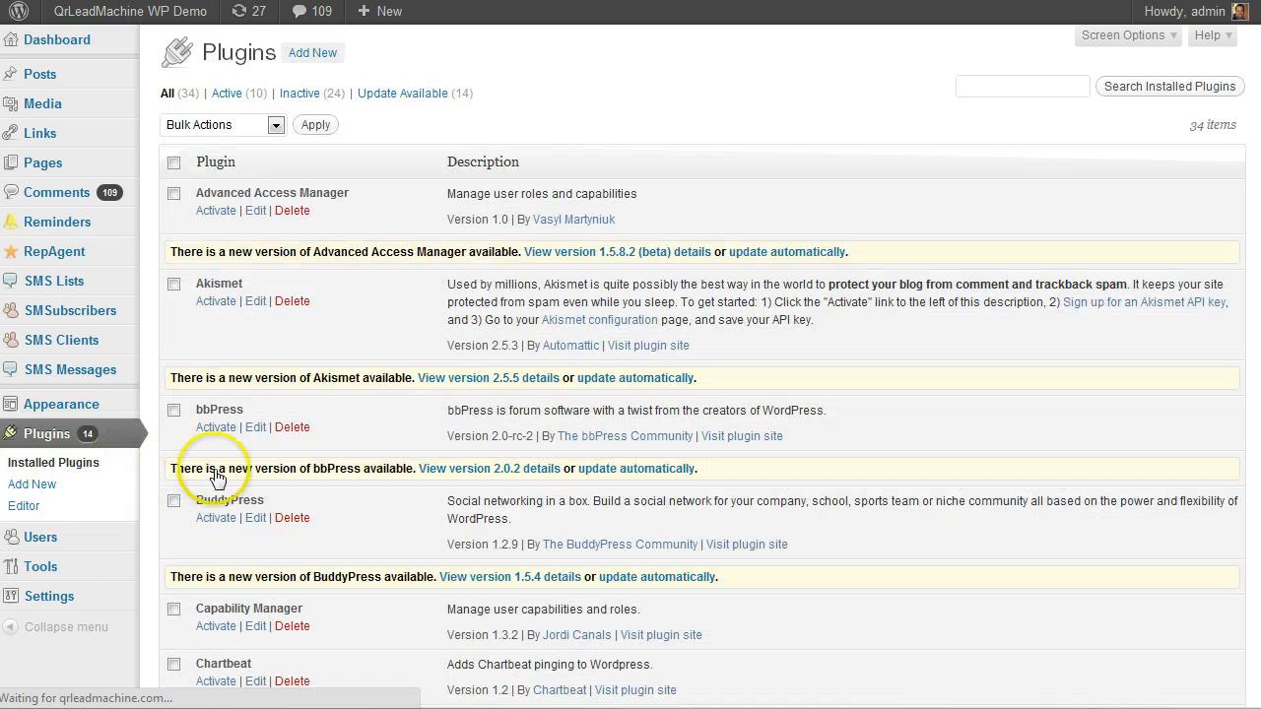
mouse_move(401, 406)
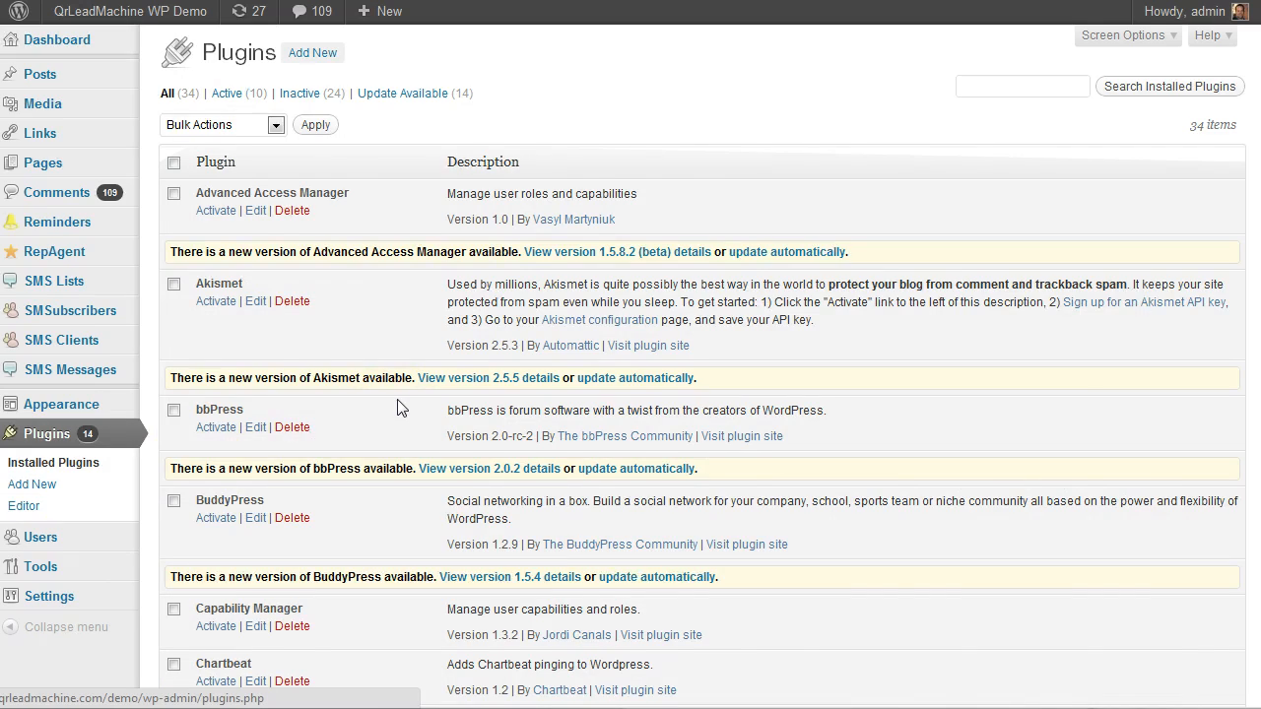
scroll("down", 3)
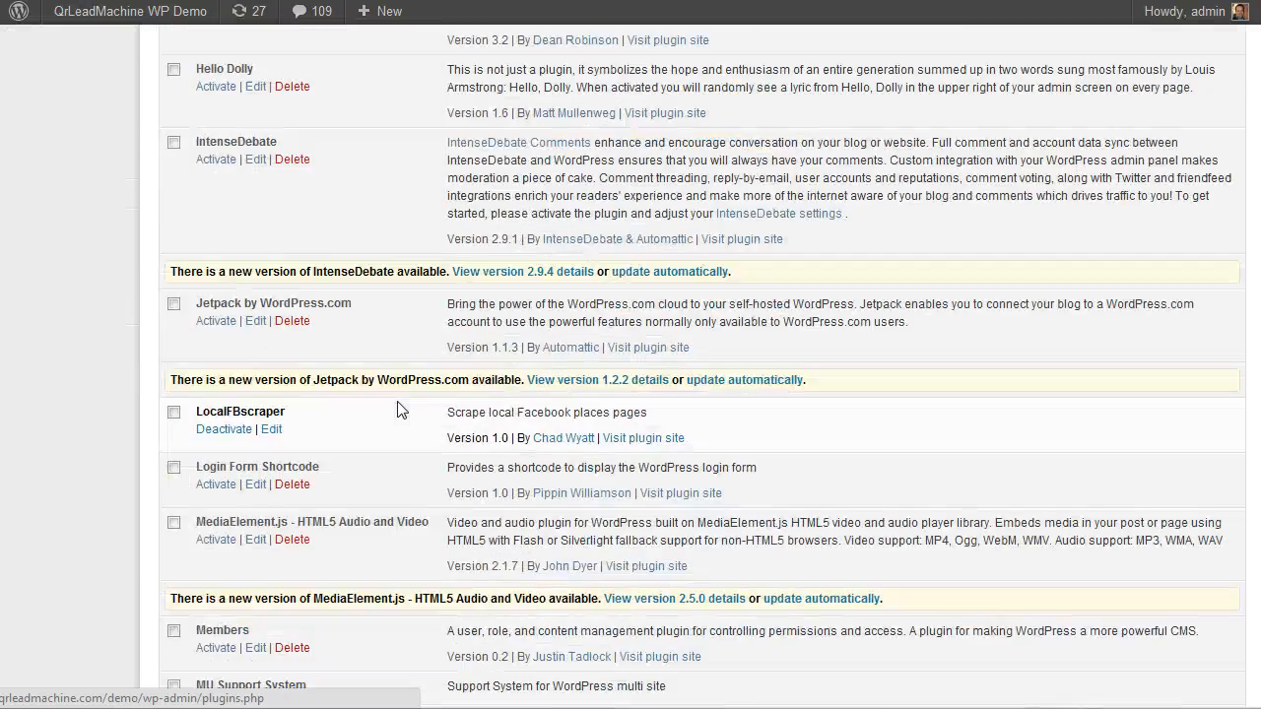
scroll("down", 3)
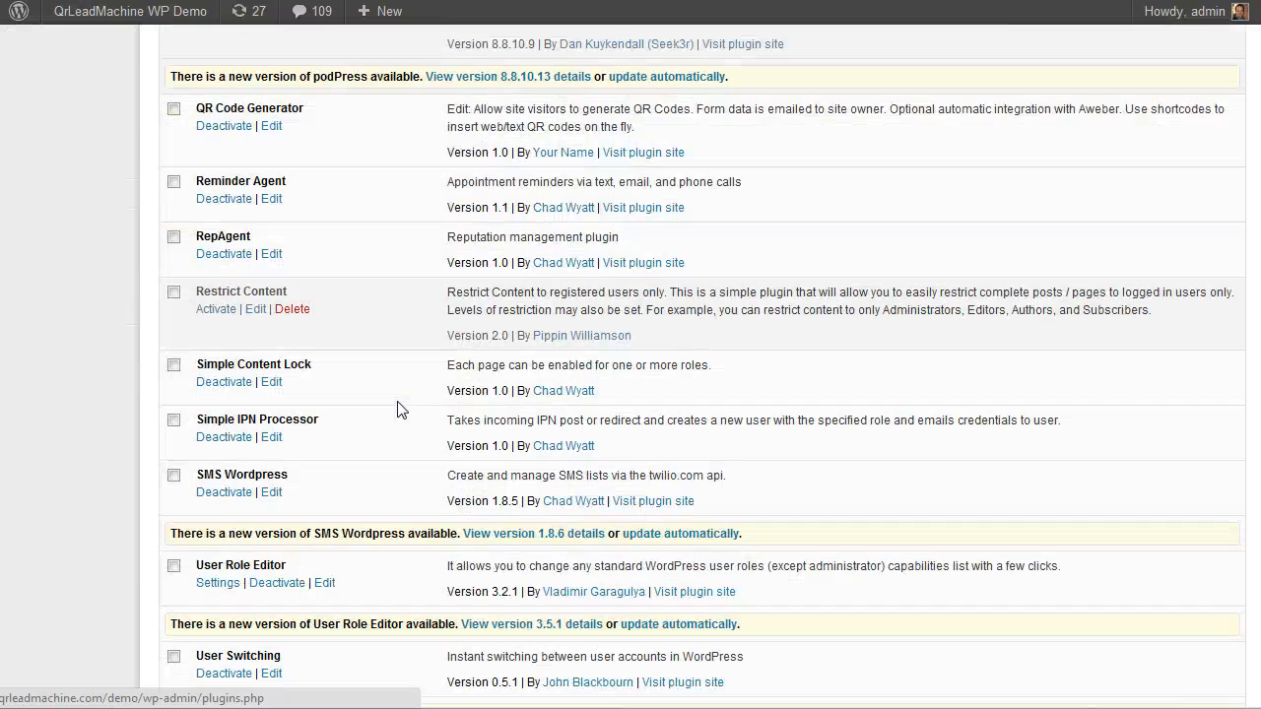
scroll("down", 3)
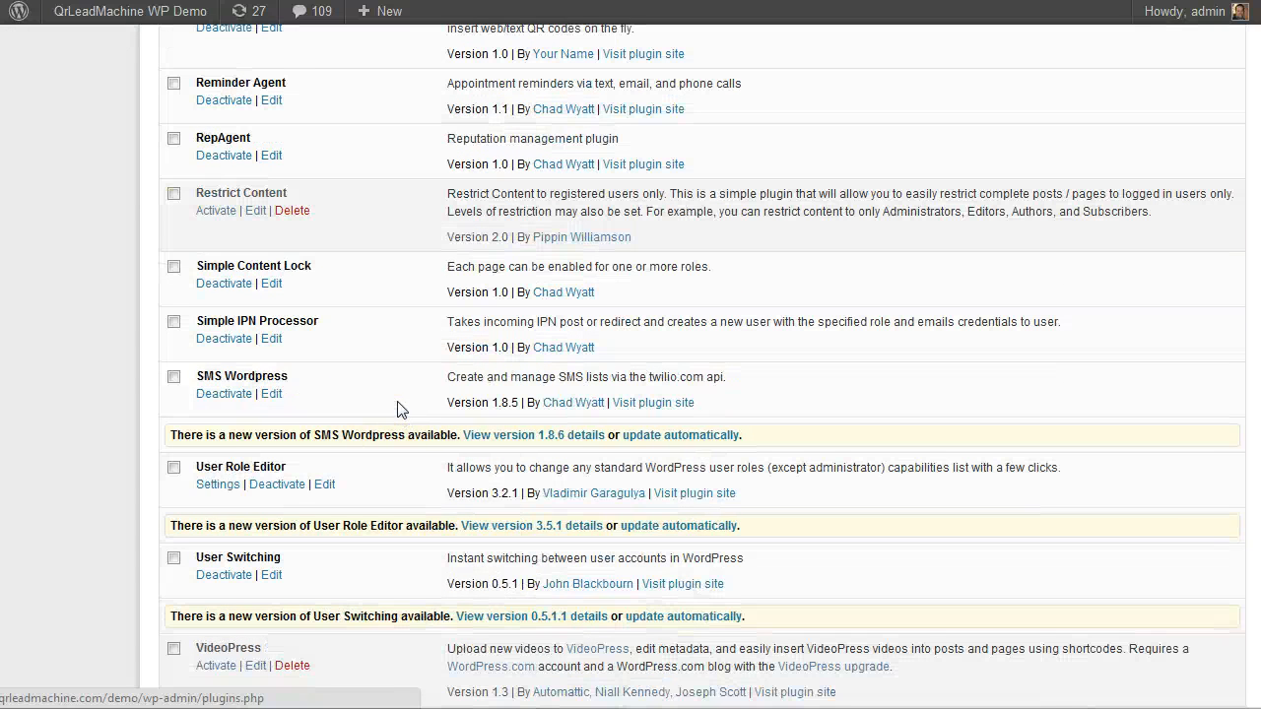
mouse_move(279, 377)
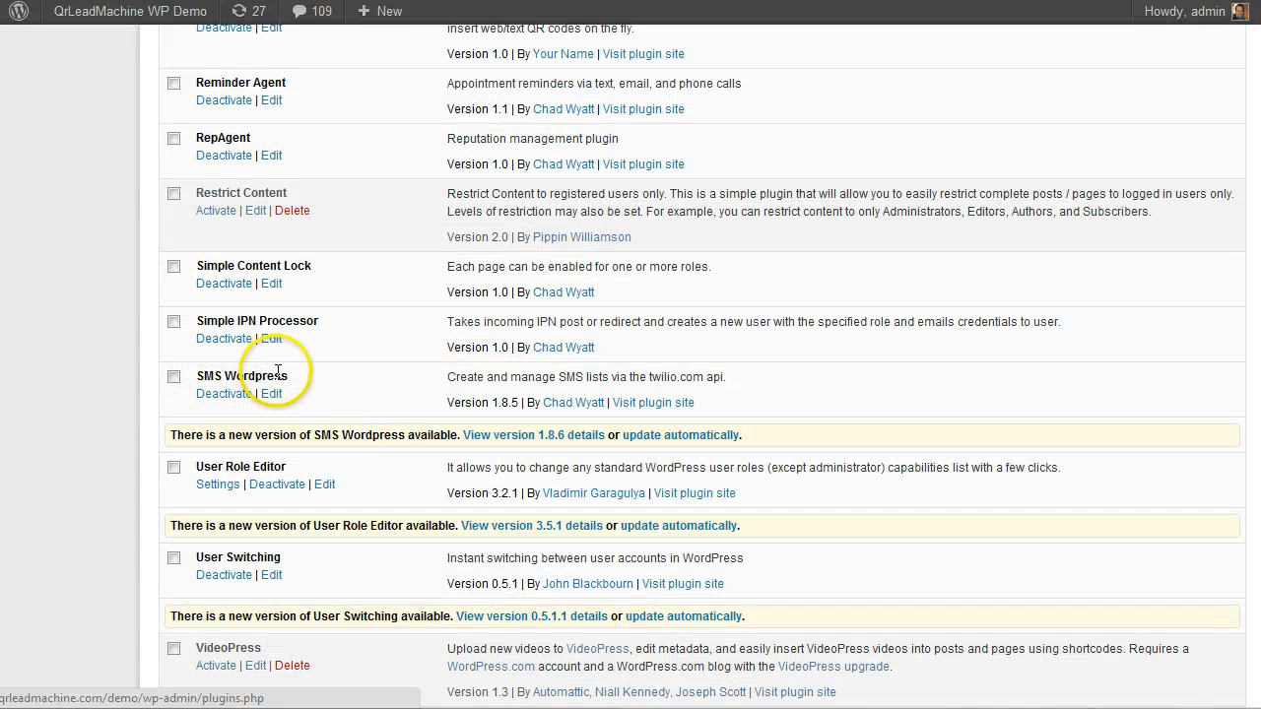
mouse_move(515, 403)
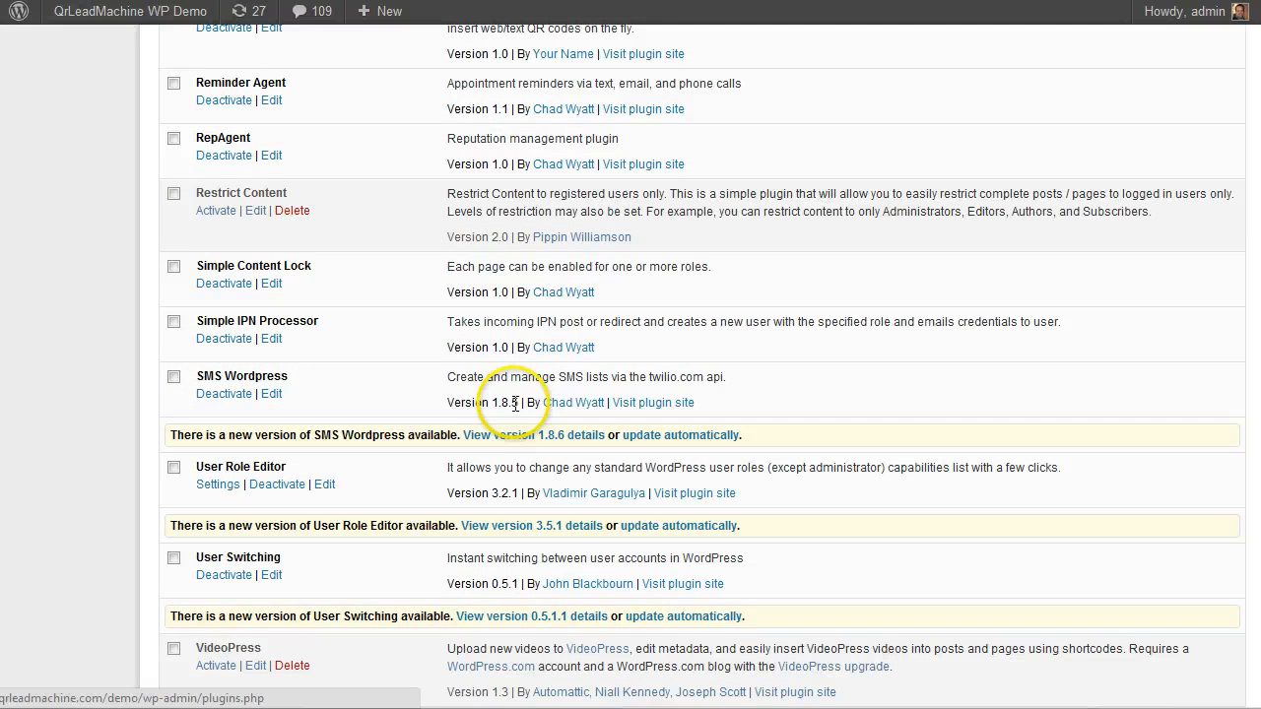
mouse_move(226, 456)
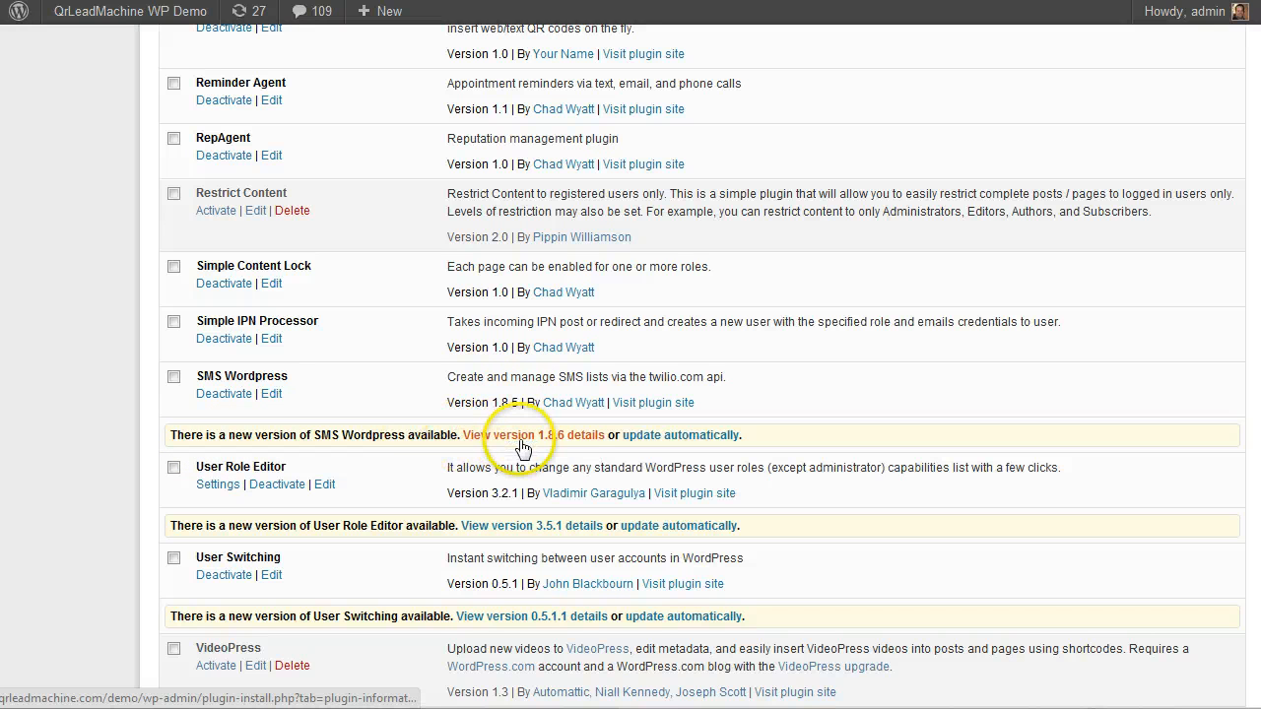
mouse_move(532, 441)
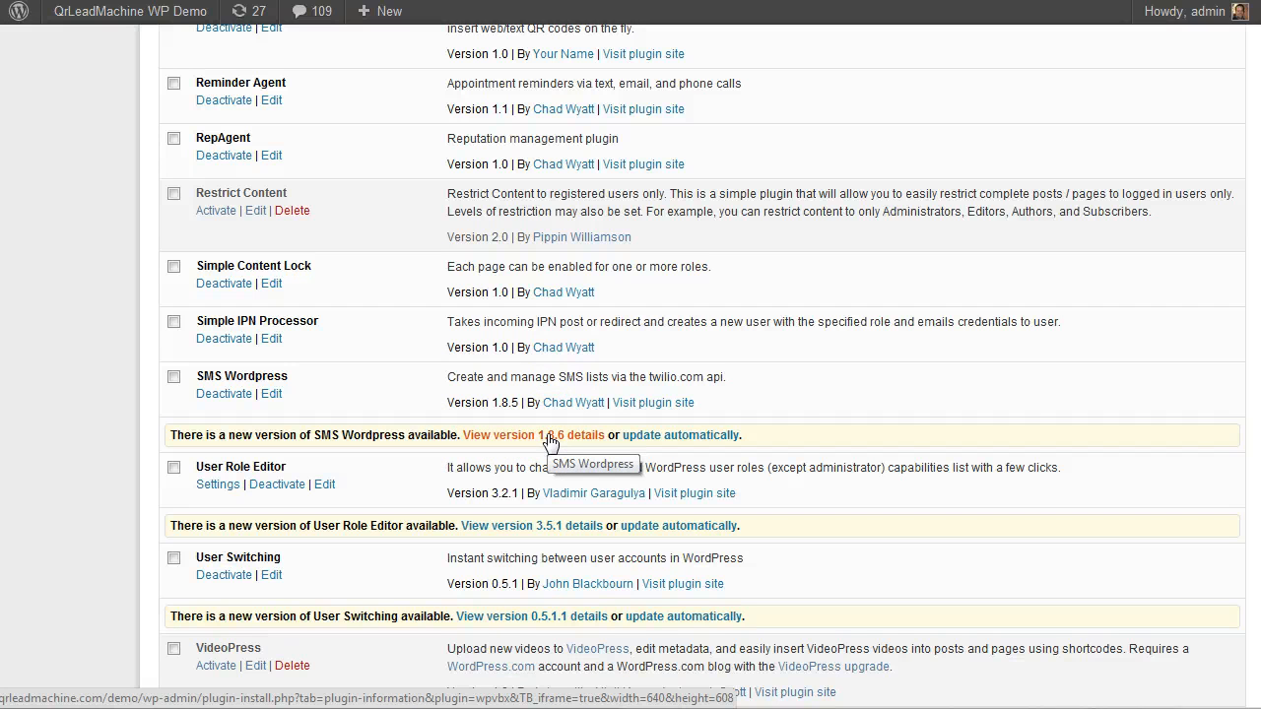
Open the SMS Wordpress 1.8.6 details popup and view its change log.
left_click(532, 434)
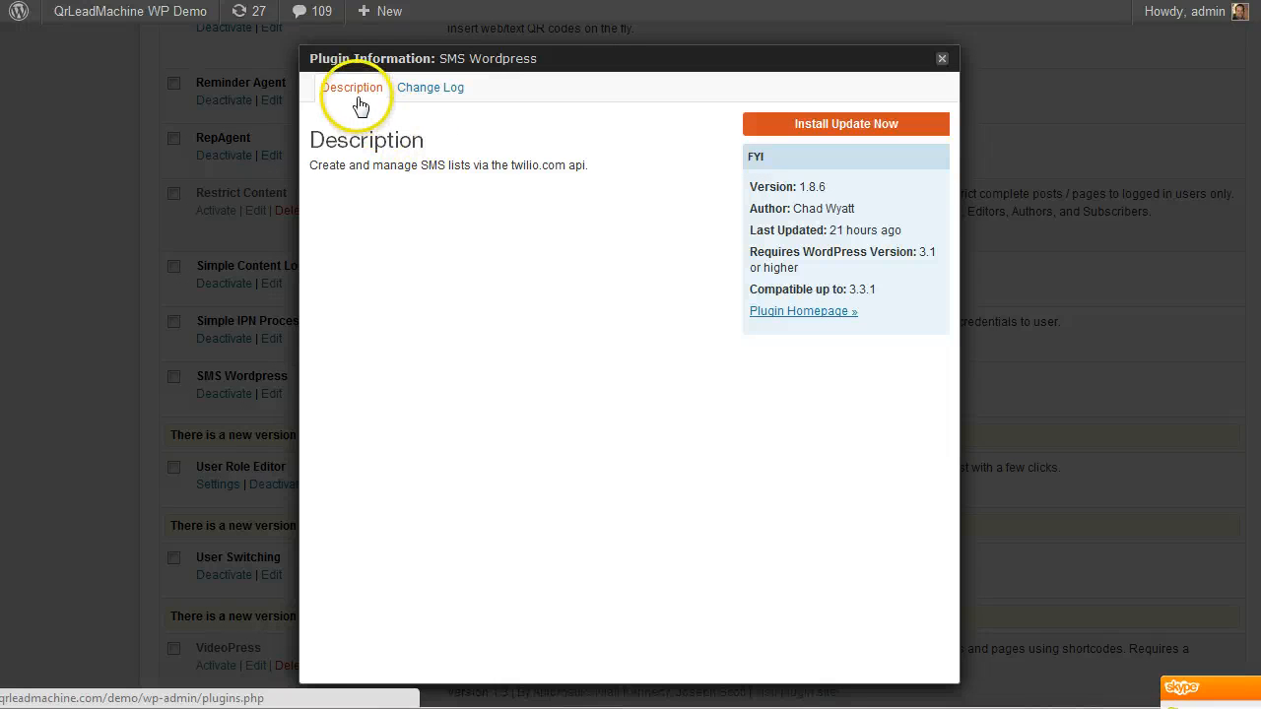
mouse_move(591, 176)
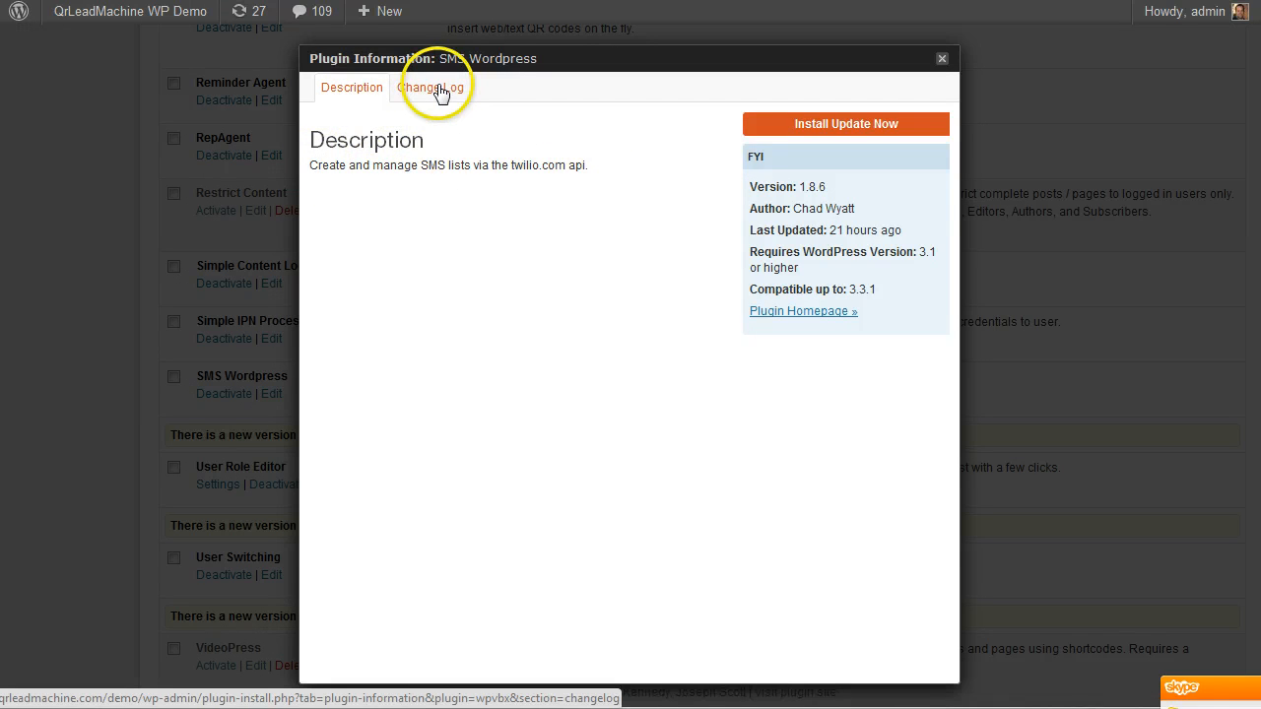
left_click(430, 87)
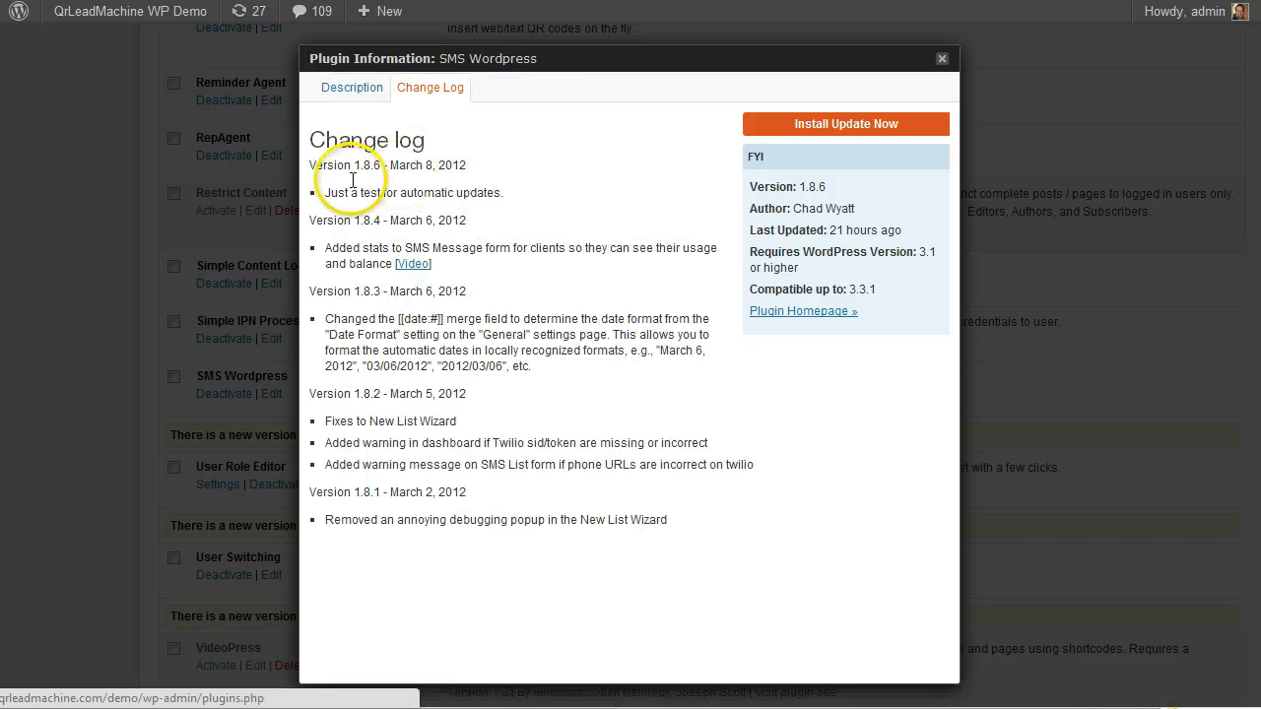
mouse_move(382, 529)
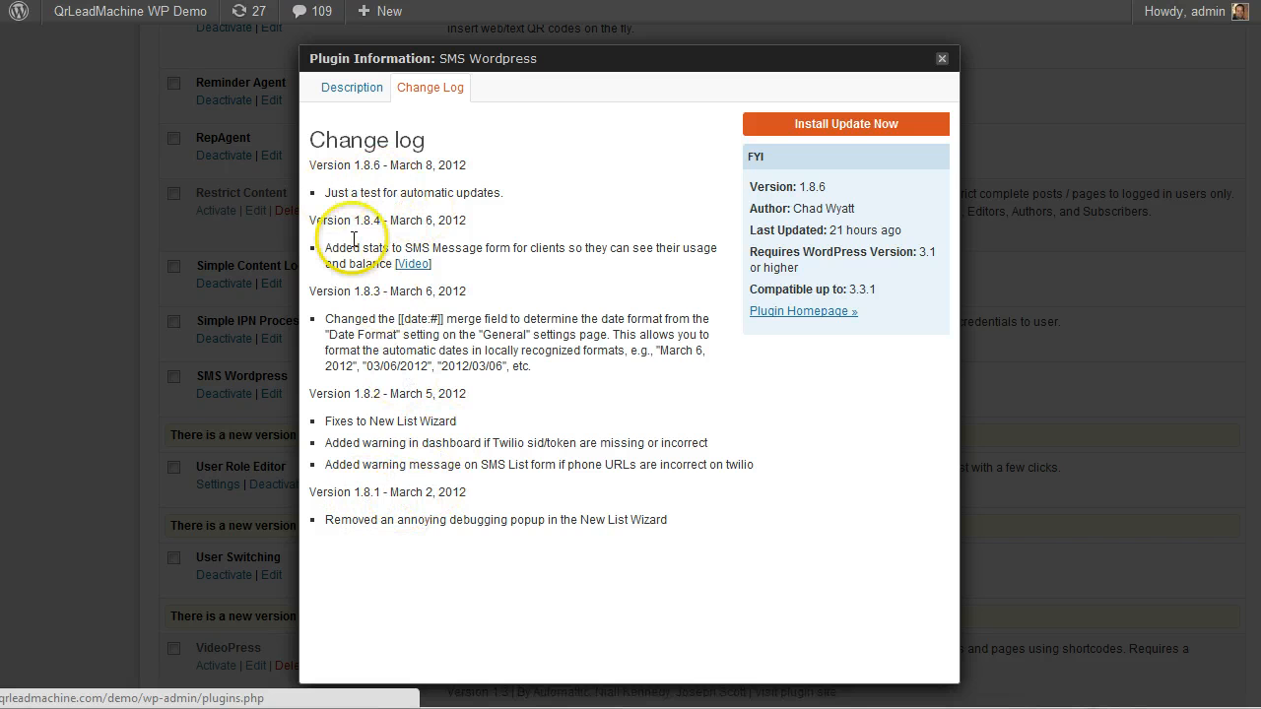
mouse_move(330, 192)
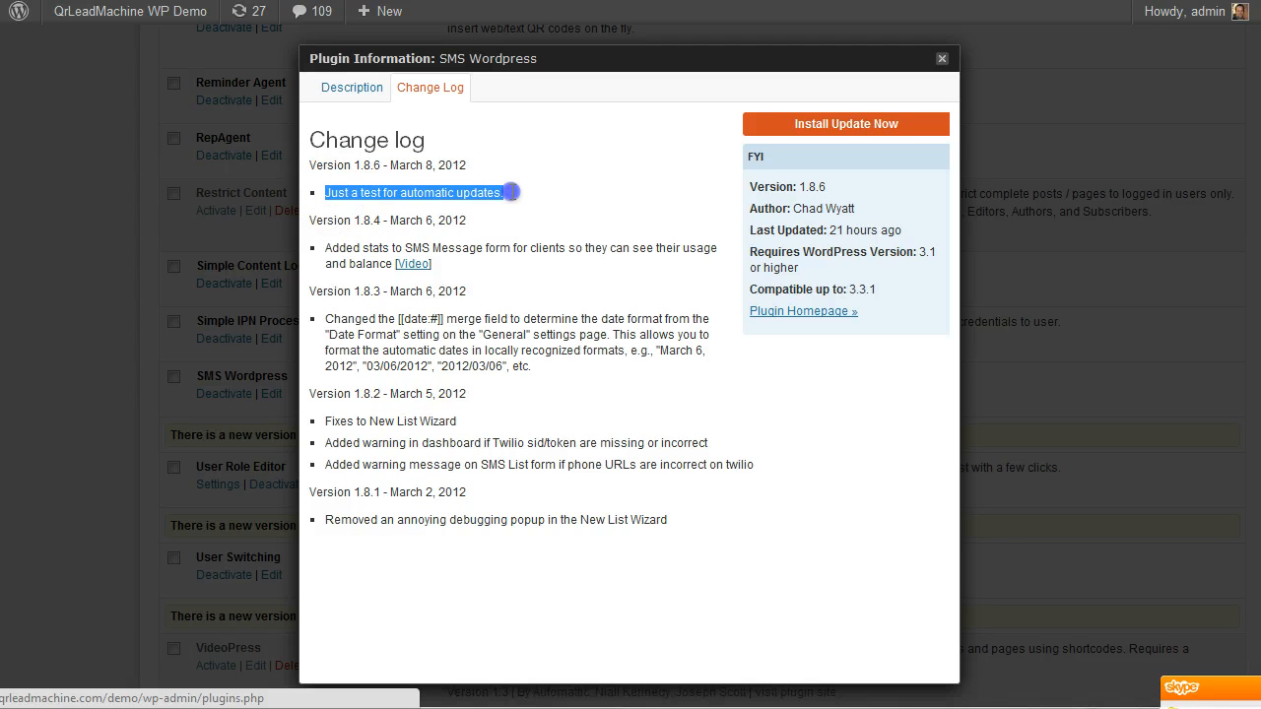
mouse_move(511, 197)
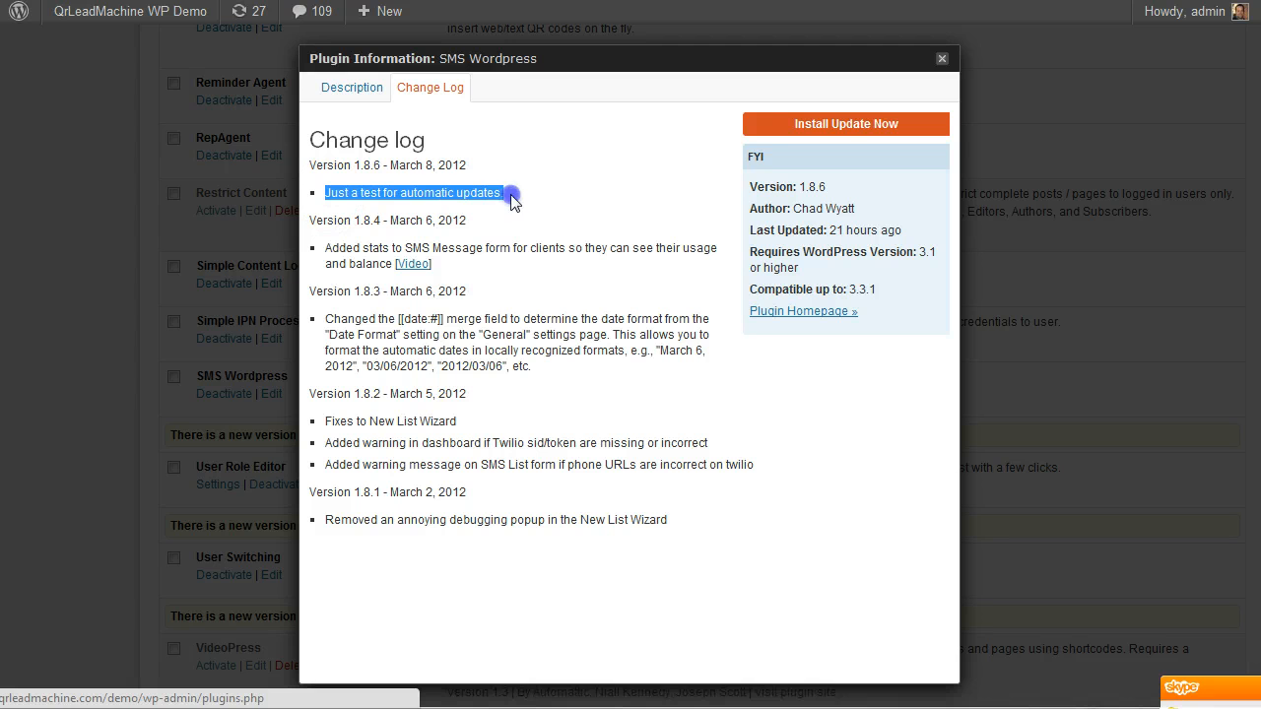
mouse_move(325, 202)
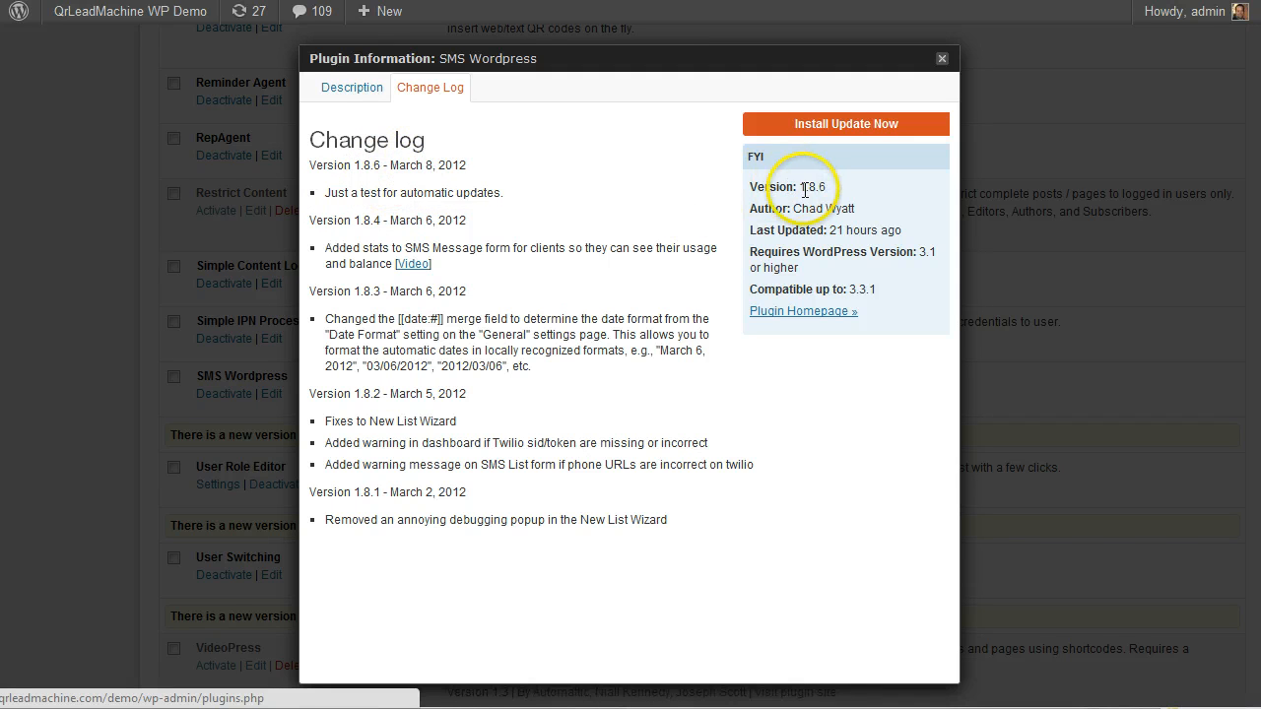
mouse_move(833, 197)
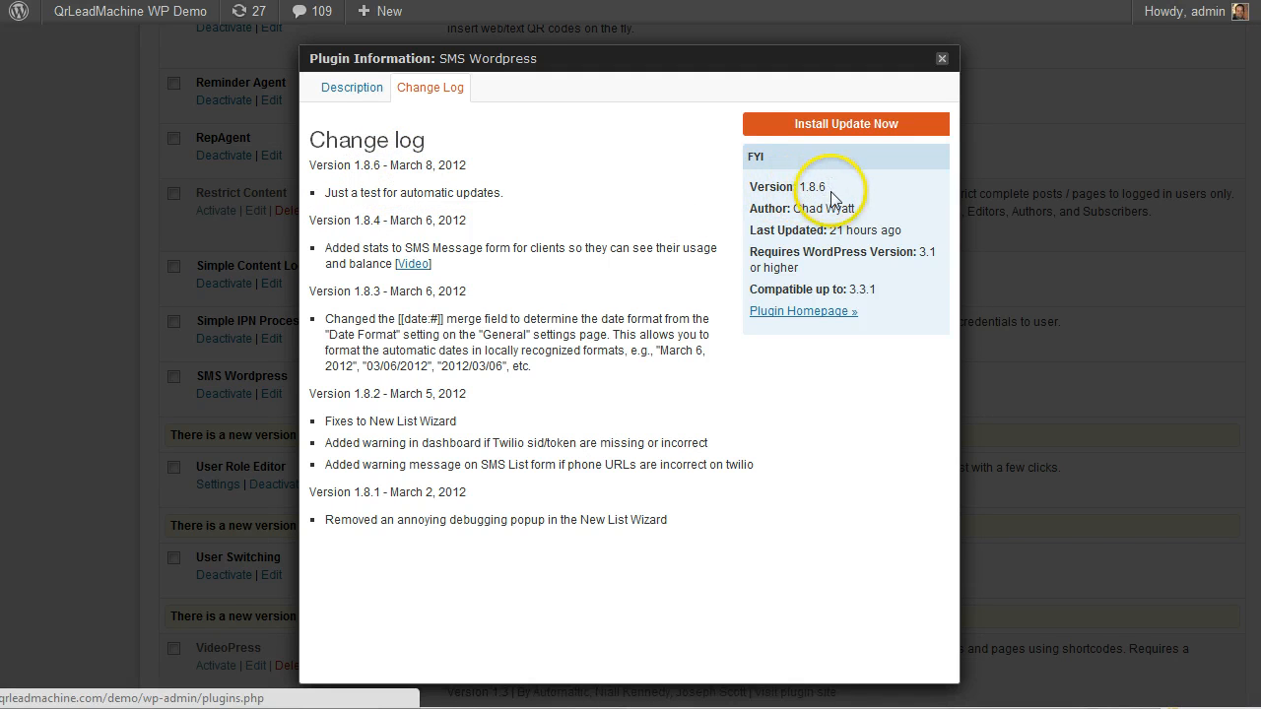
mouse_move(882, 256)
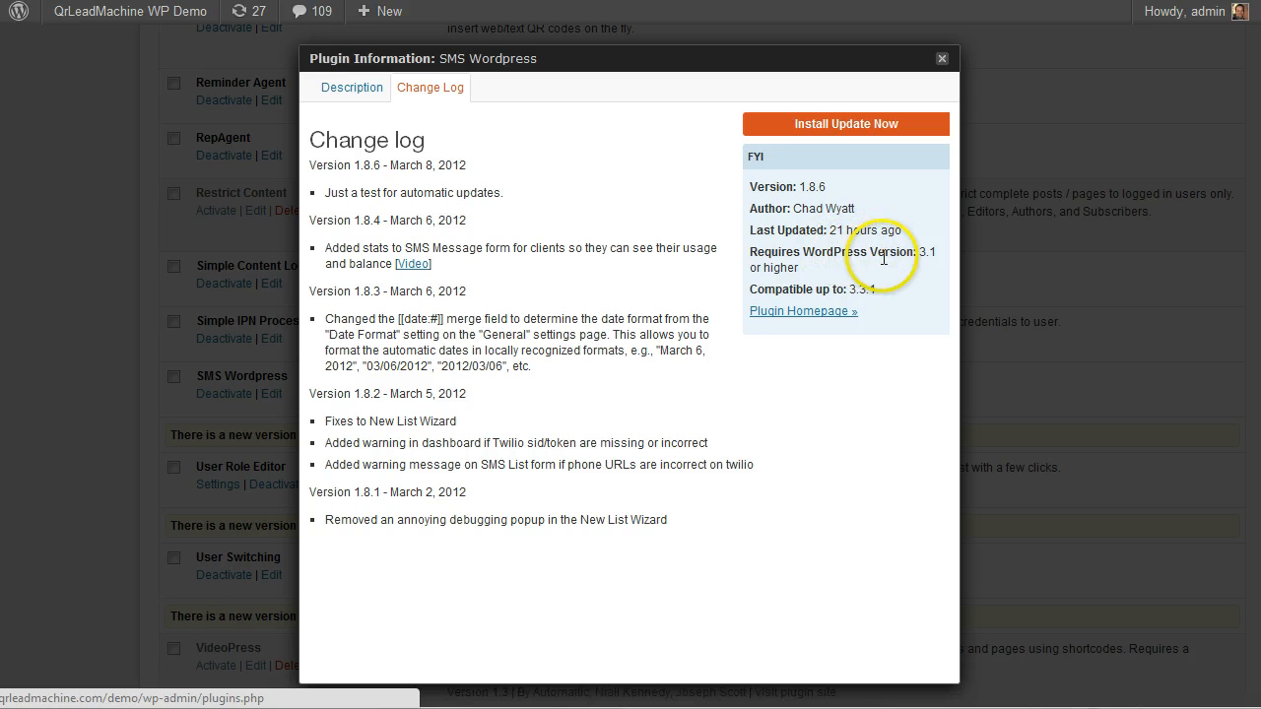
mouse_move(824, 161)
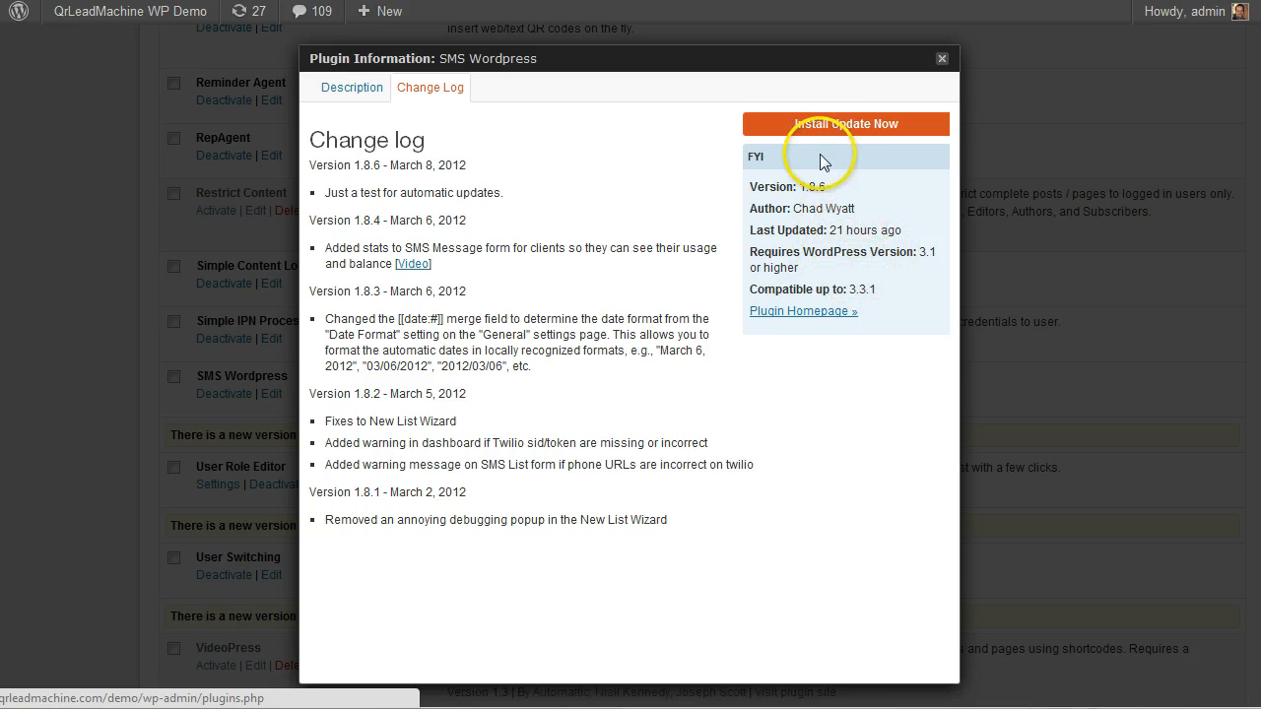
mouse_move(862, 121)
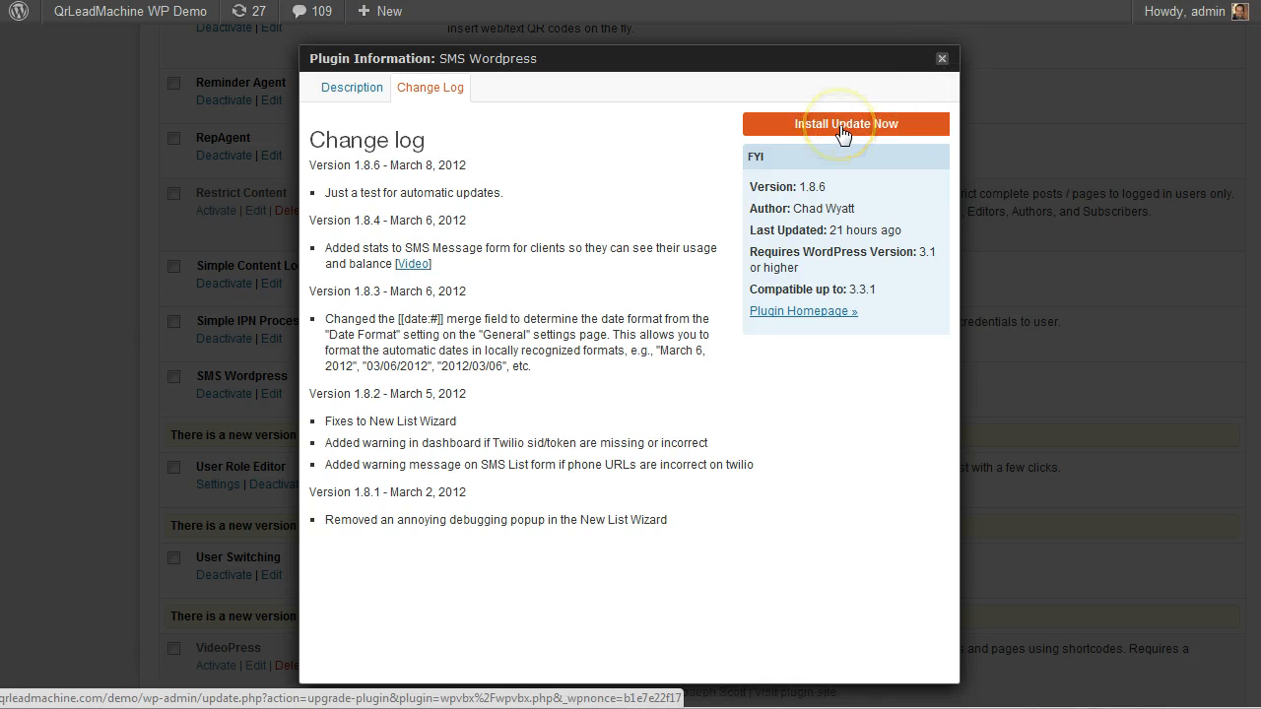
mouse_move(750, 145)
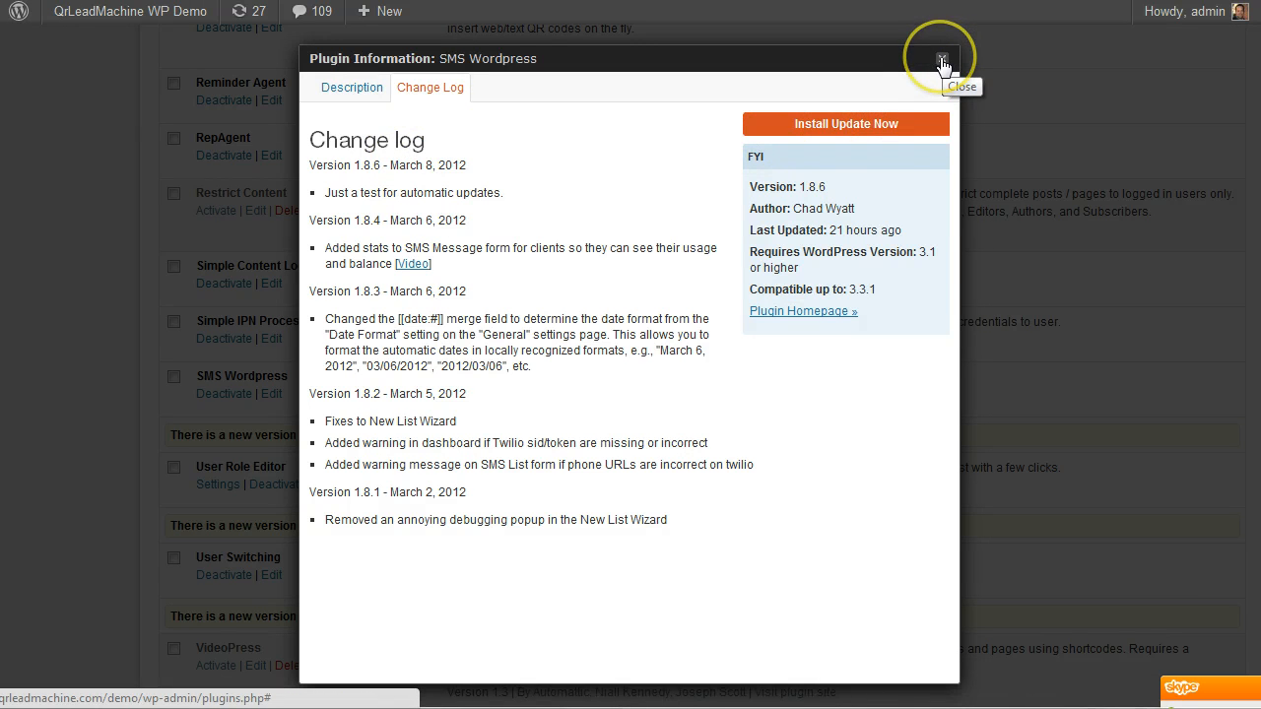
Close the SMS Wordpress details popup and scroll back to the top of the plugins list.
left_click(941, 58)
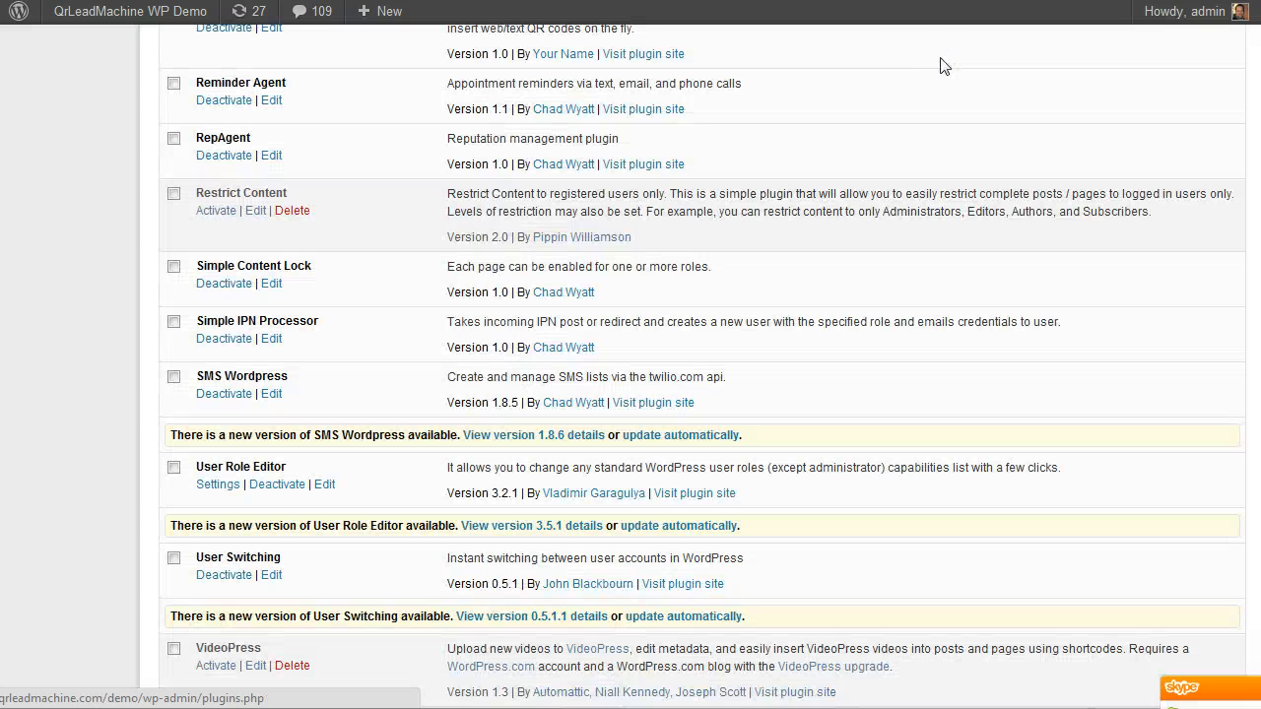
scroll("down", 3)
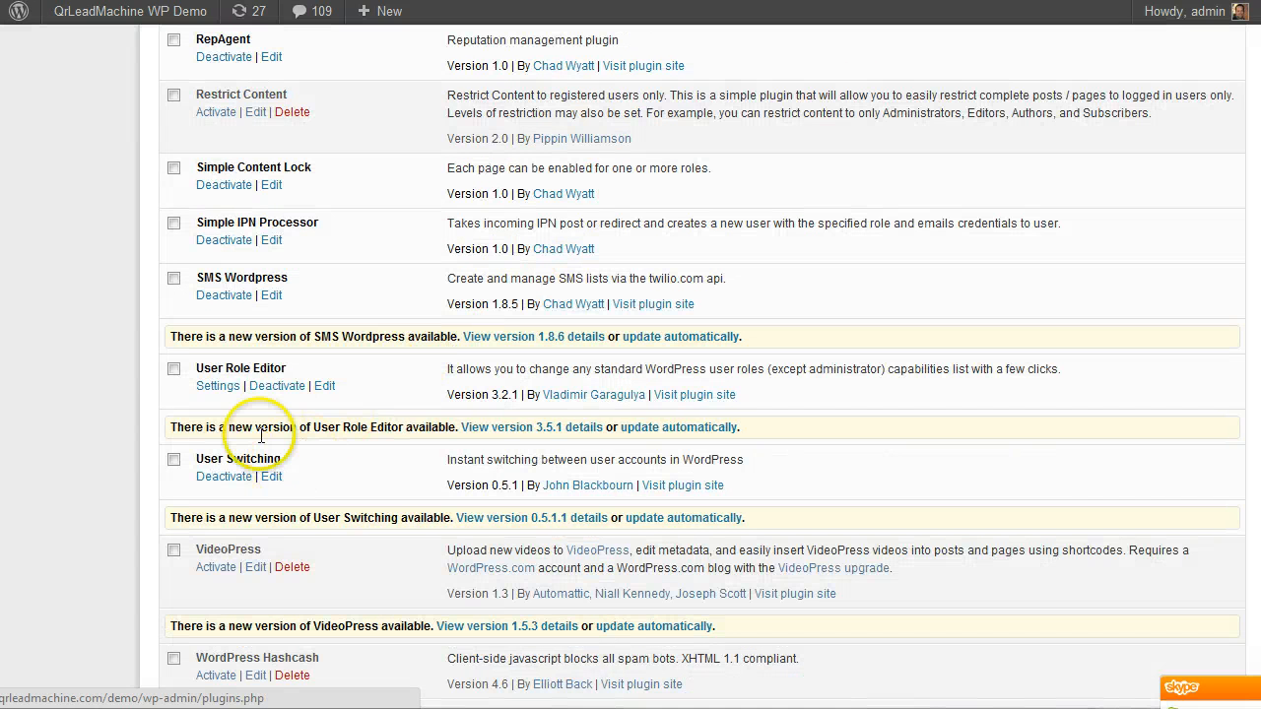
mouse_move(622, 306)
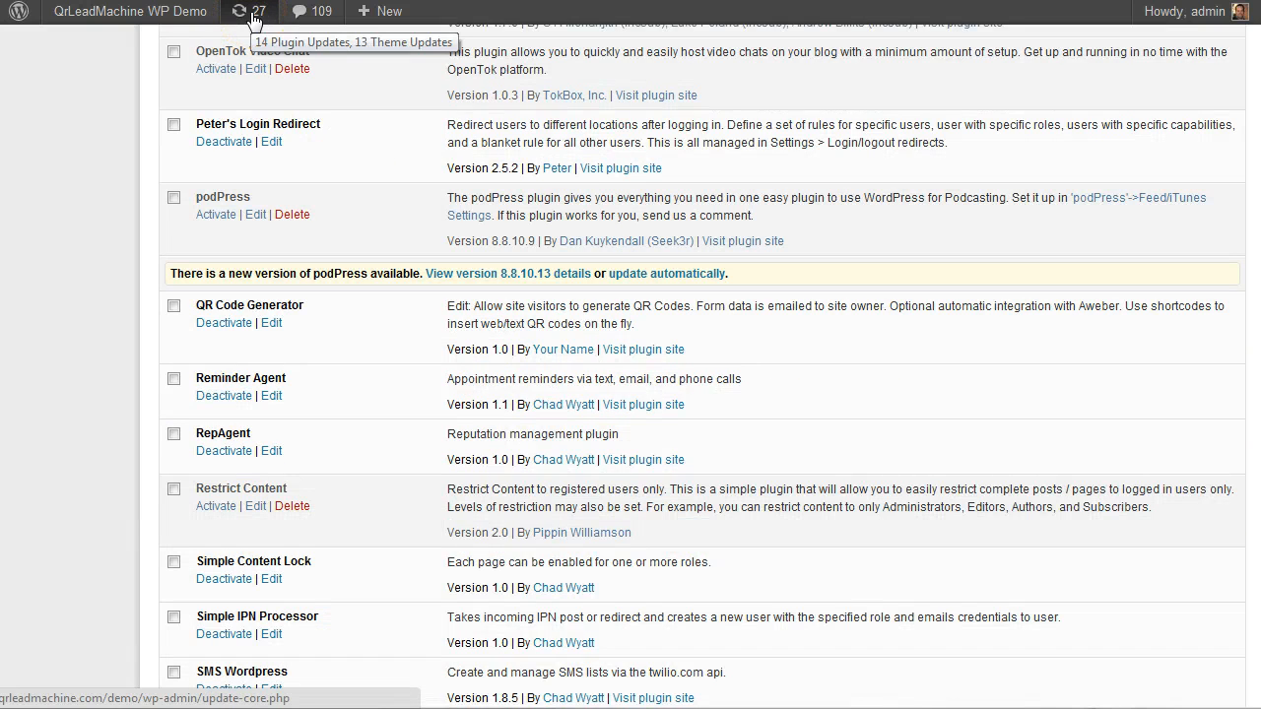
scroll("up", 3)
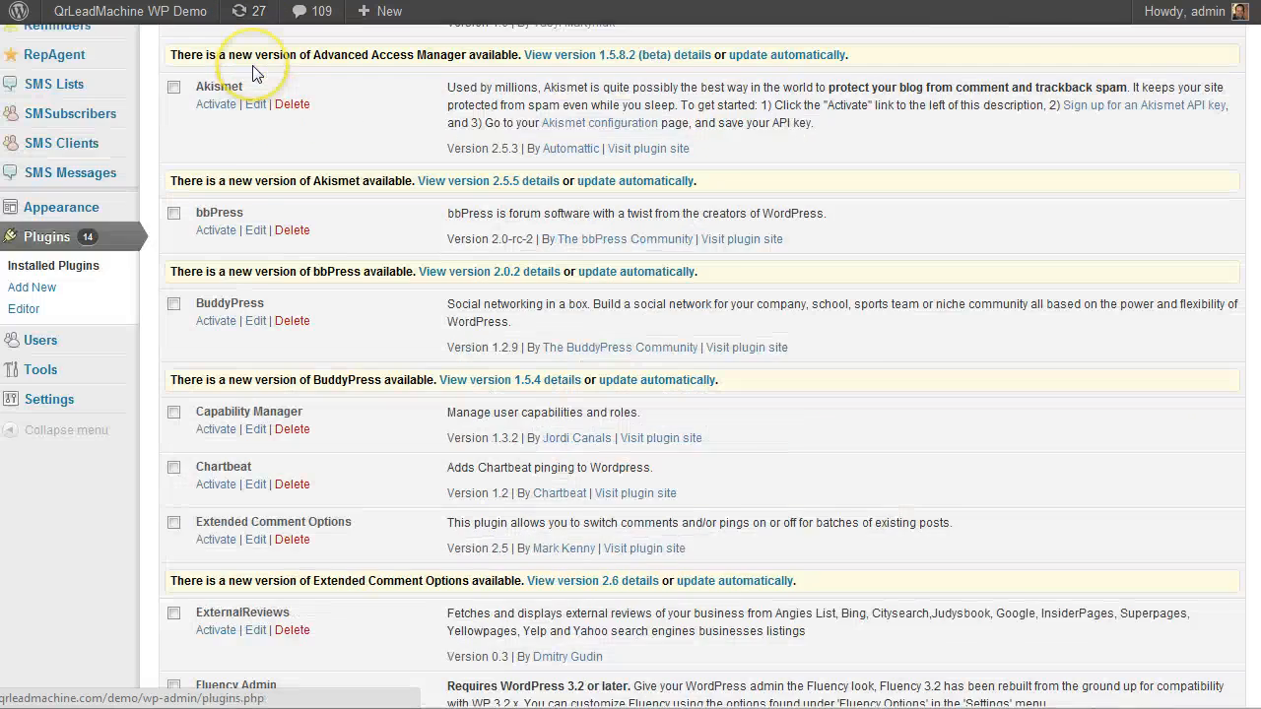
scroll("up", 3)
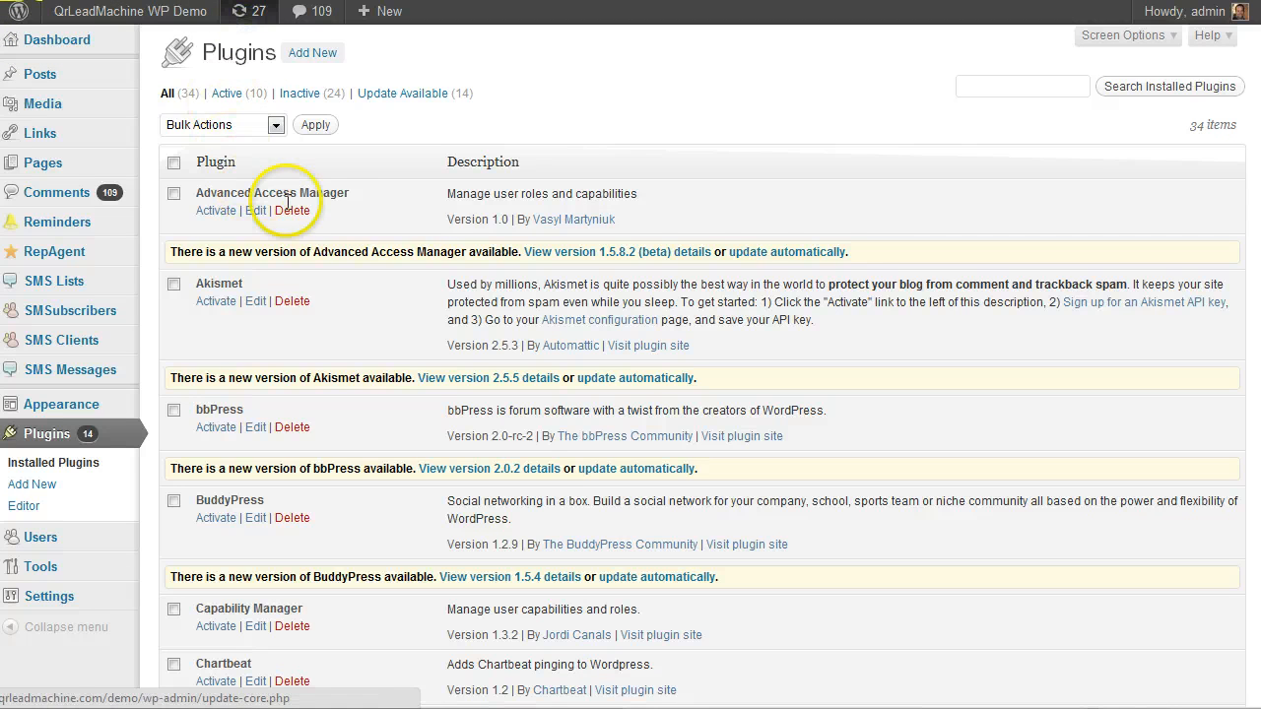
mouse_move(433, 286)
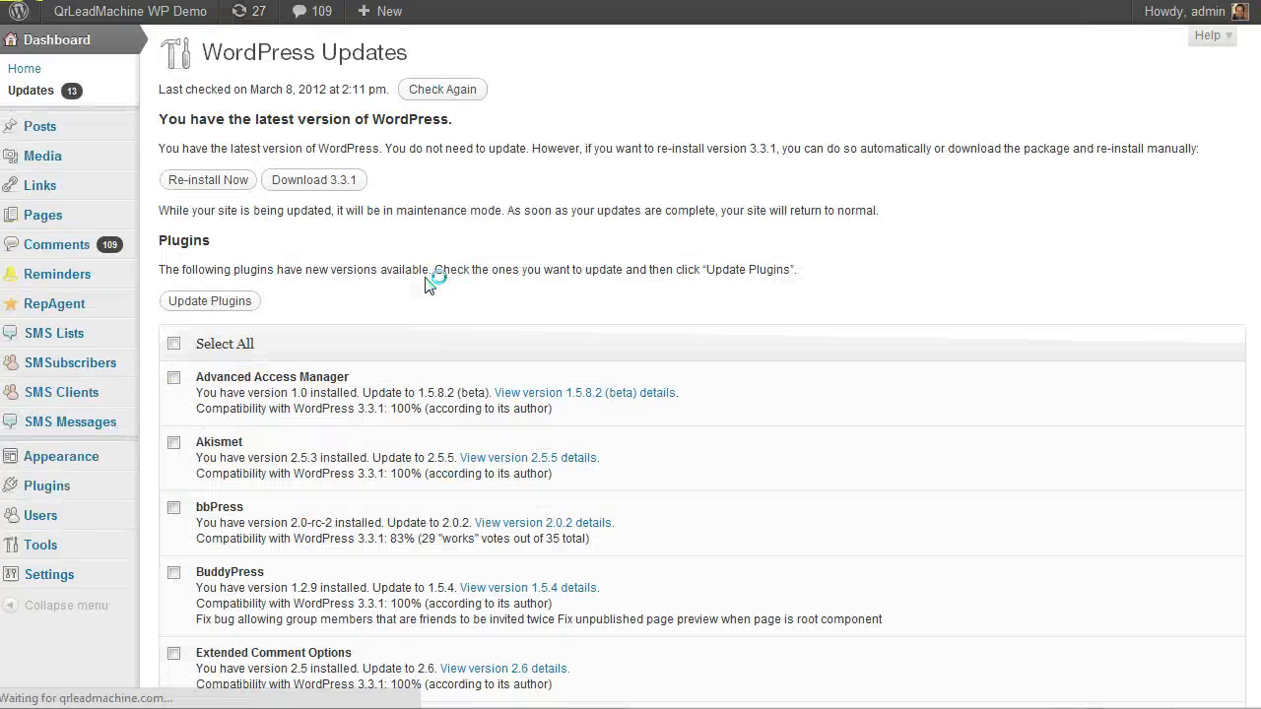
Review and dismiss the SMS Wordpress 1.8.6 release details, then scroll through the plugins list.
scroll("down", 3)
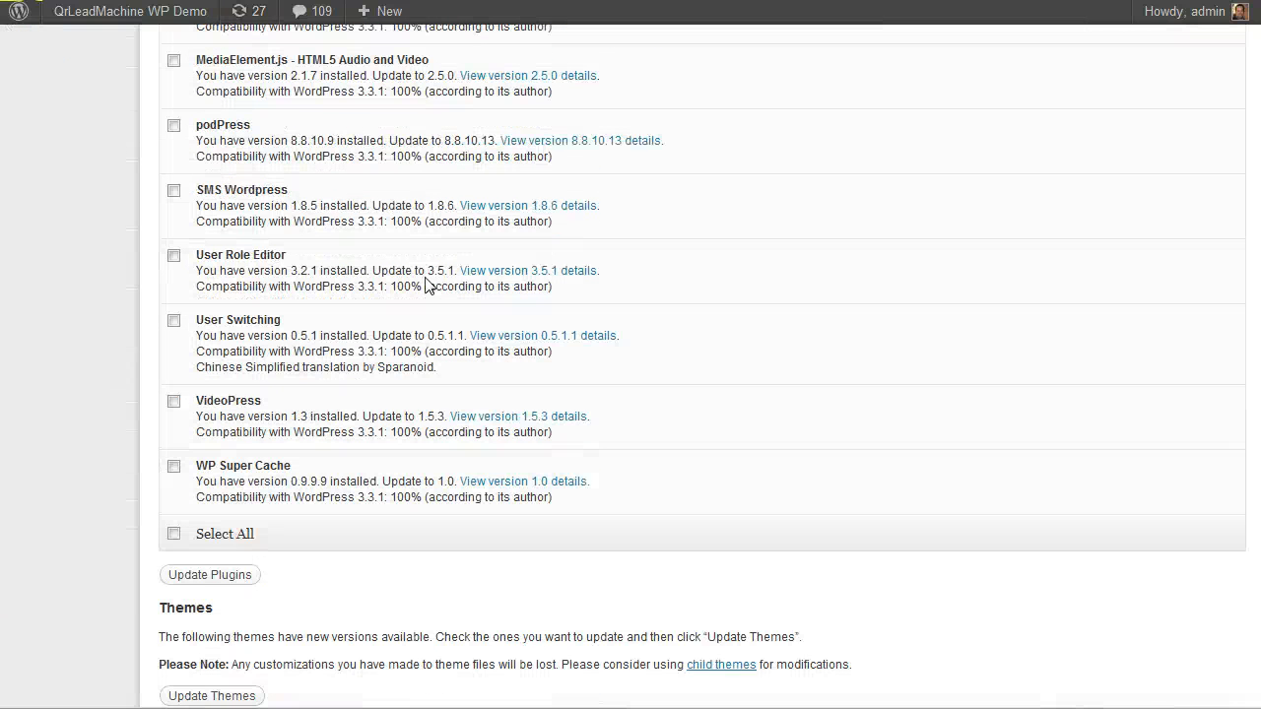
mouse_move(414, 209)
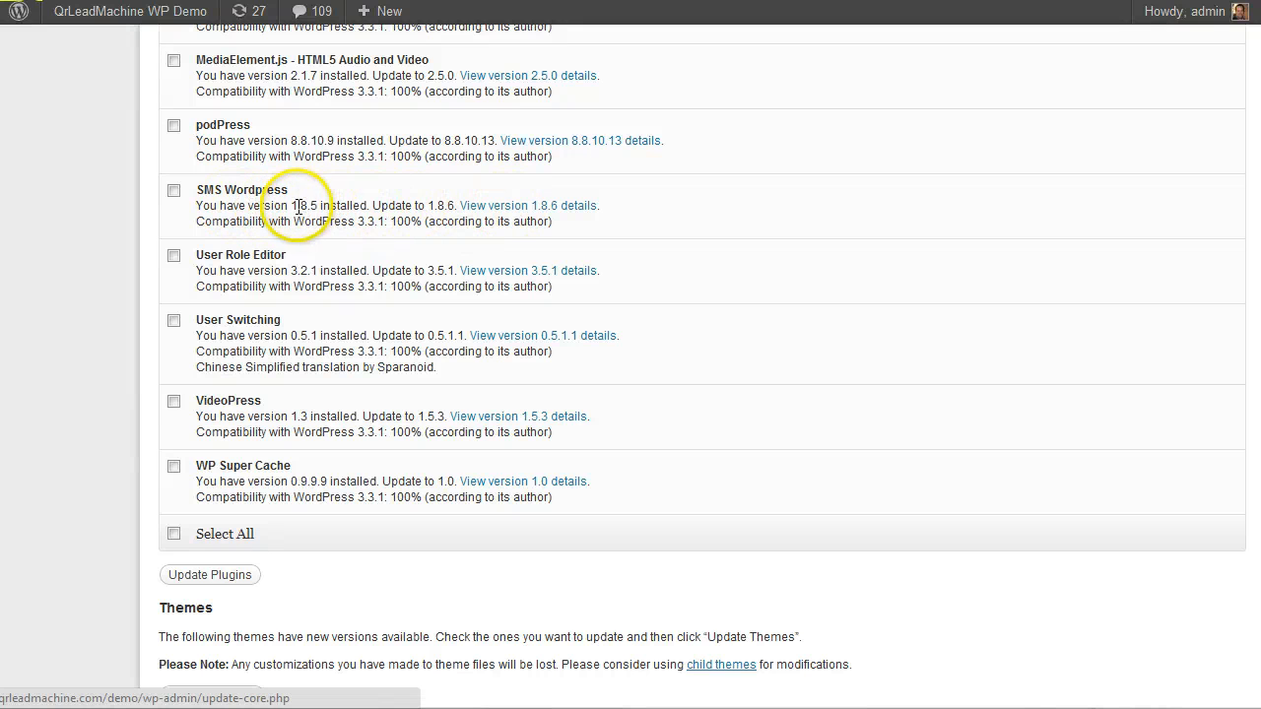
mouse_move(485, 207)
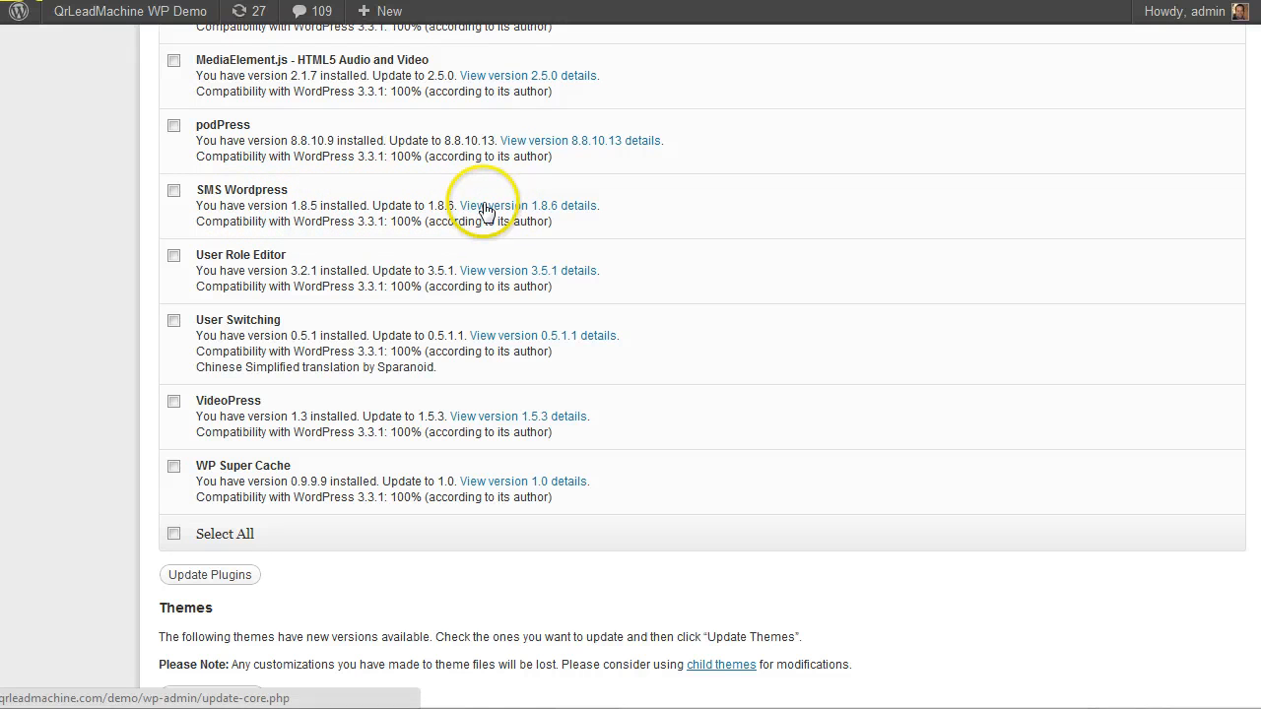
left_click(526, 204)
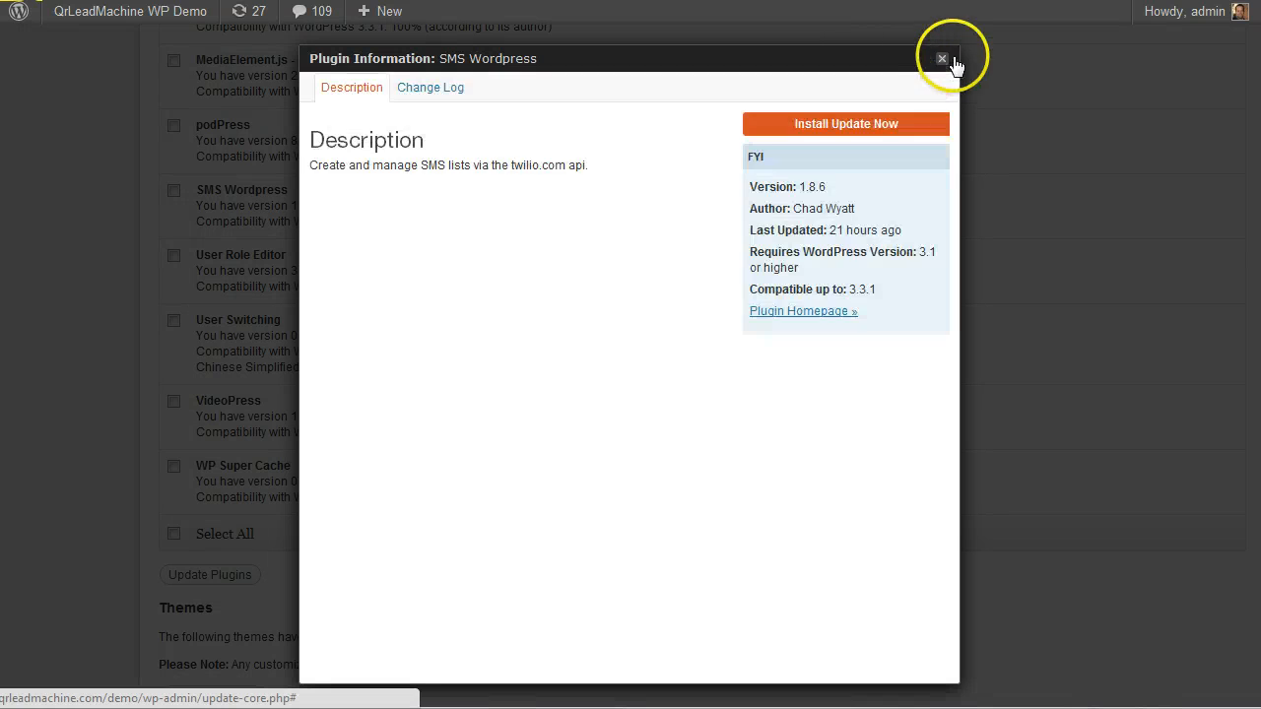
left_click(941, 58)
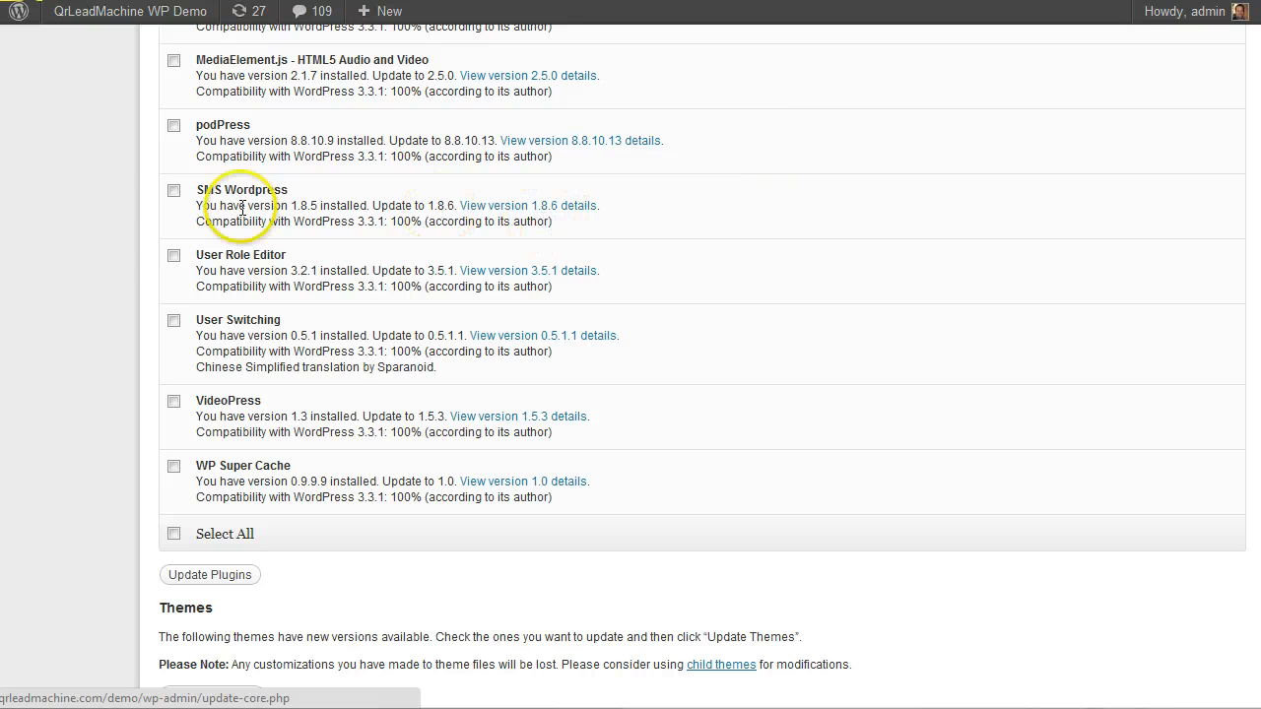
scroll("up", 3)
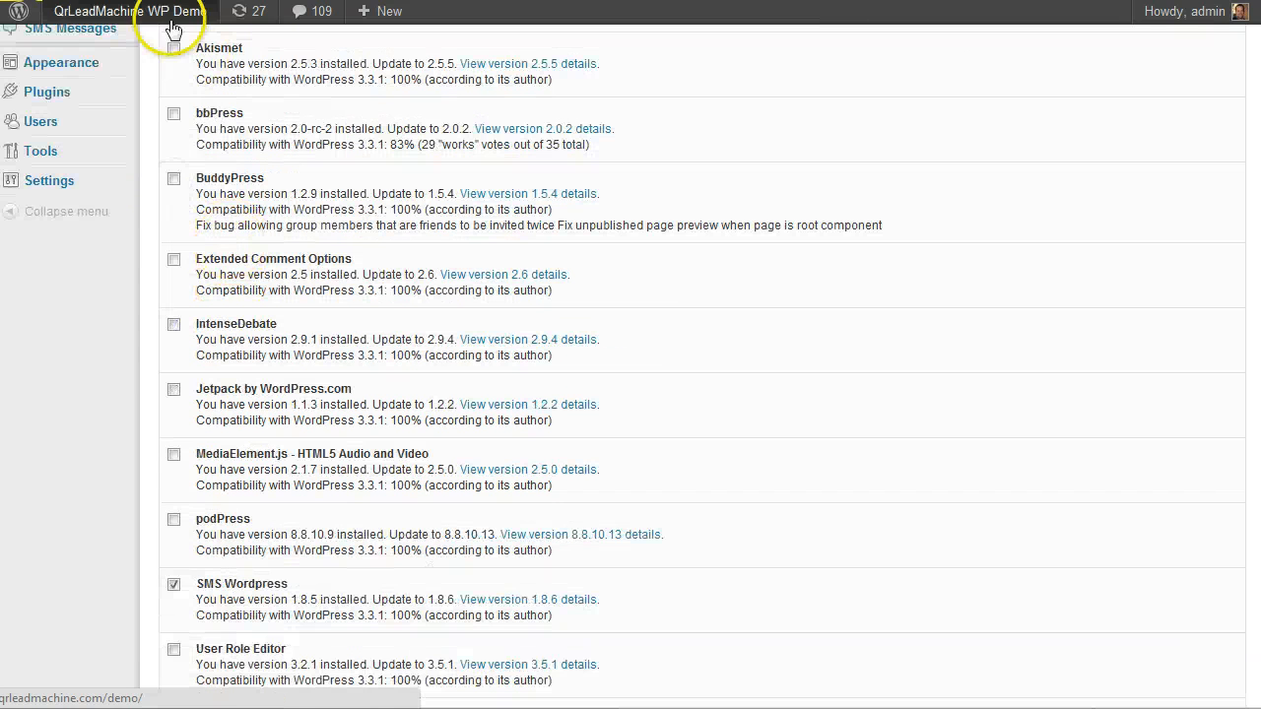
scroll("down", 3)
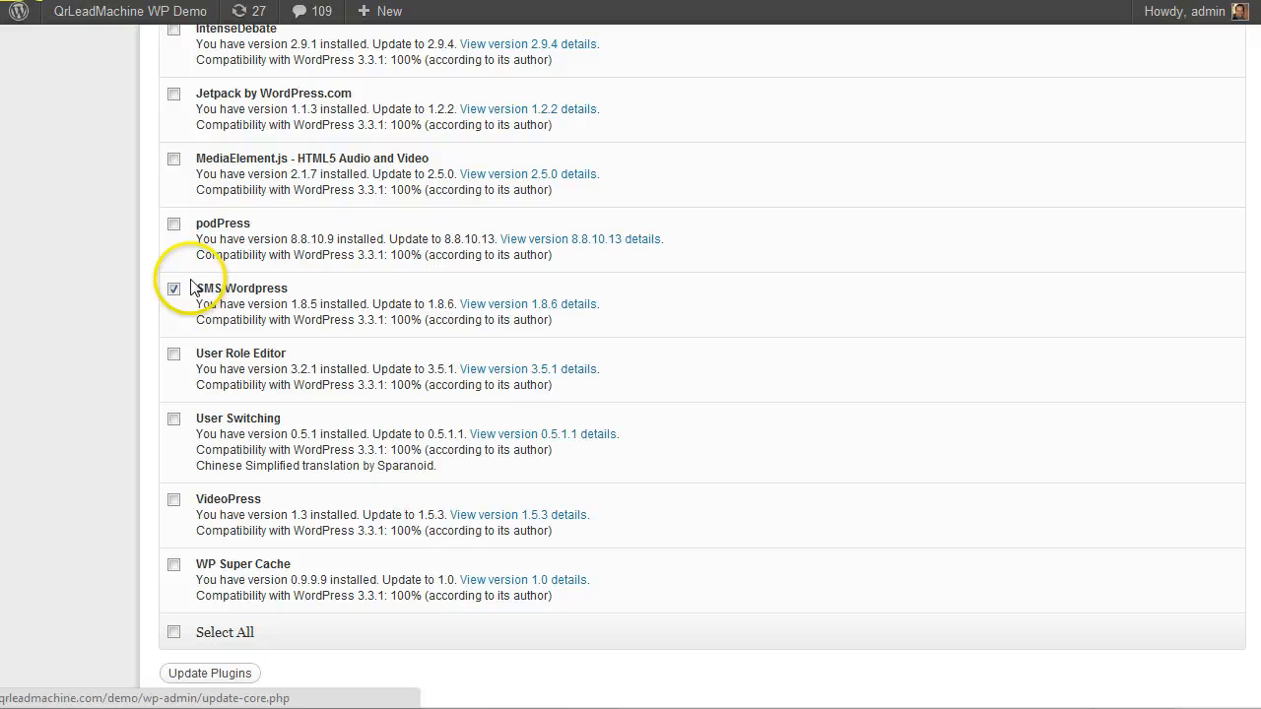
mouse_move(286, 286)
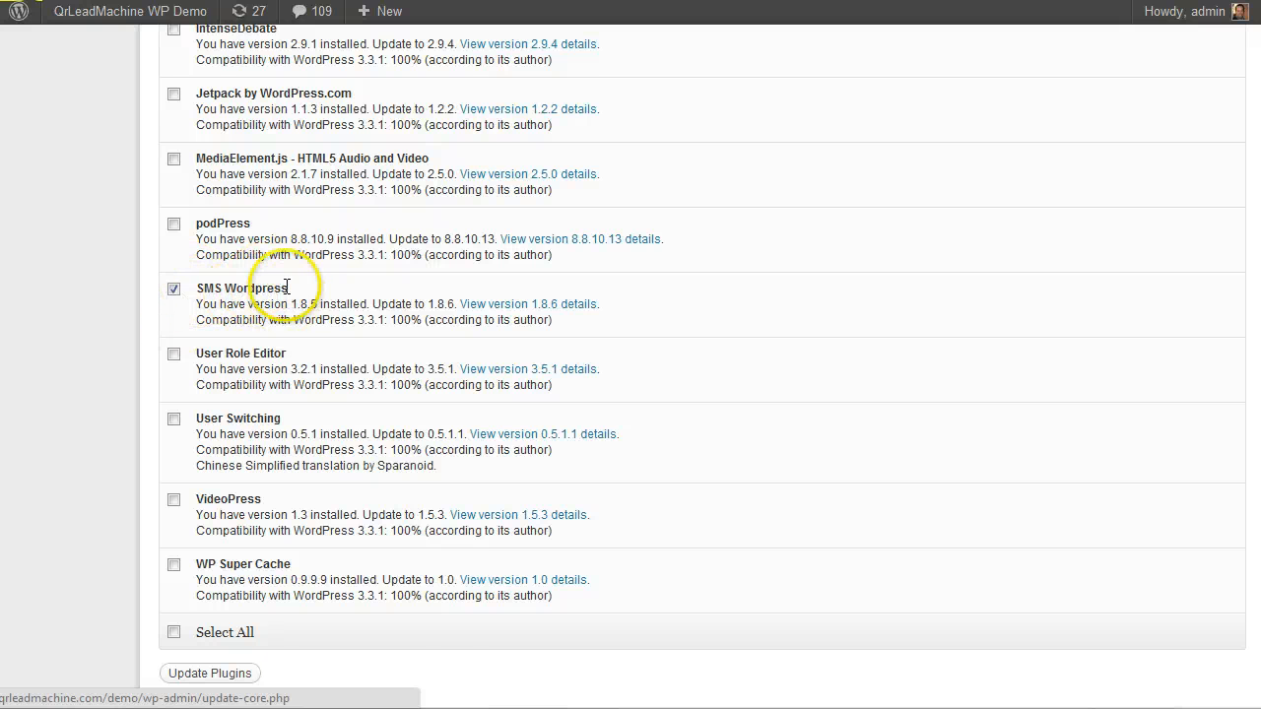
scroll("up", 3)
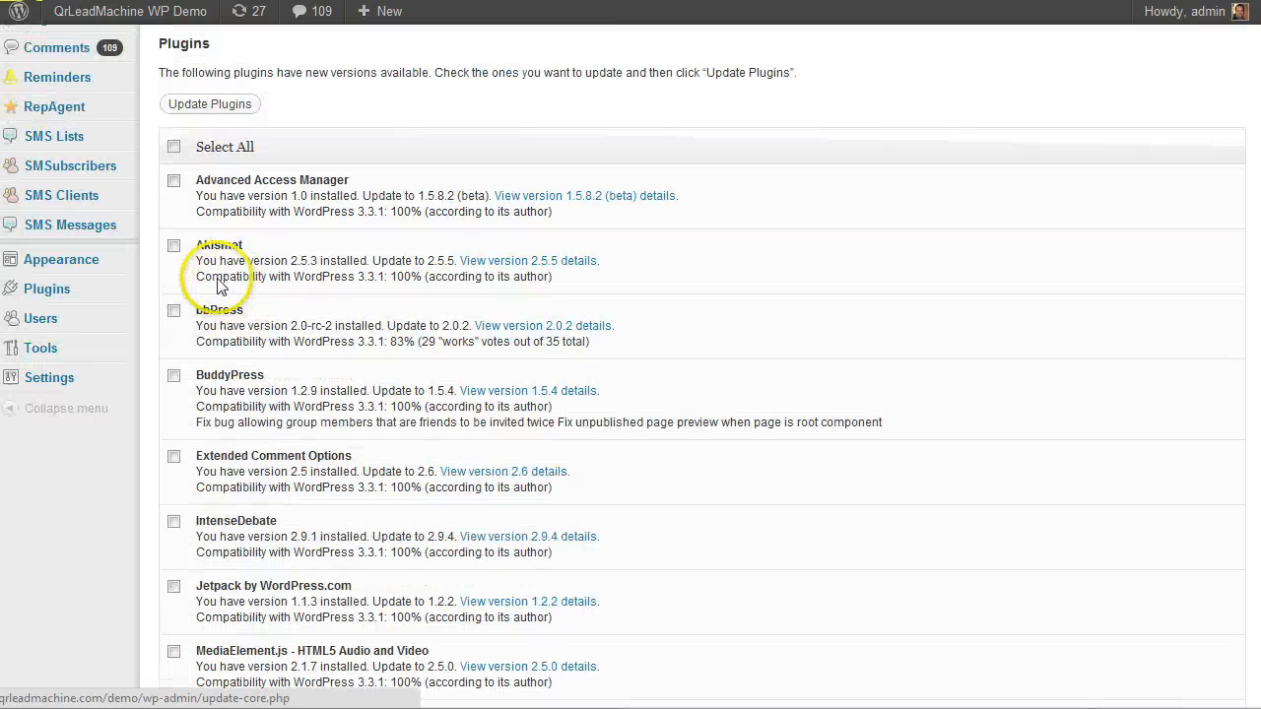
scroll("down", 3)
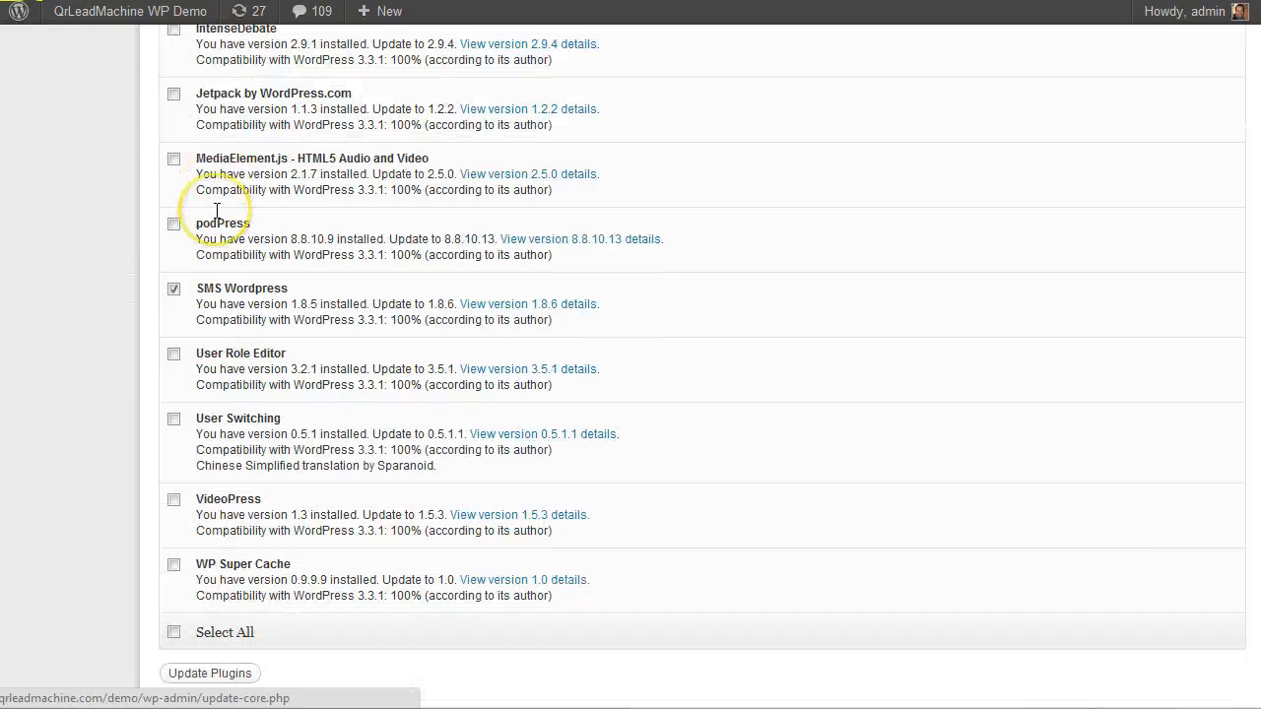
scroll("down", 3)
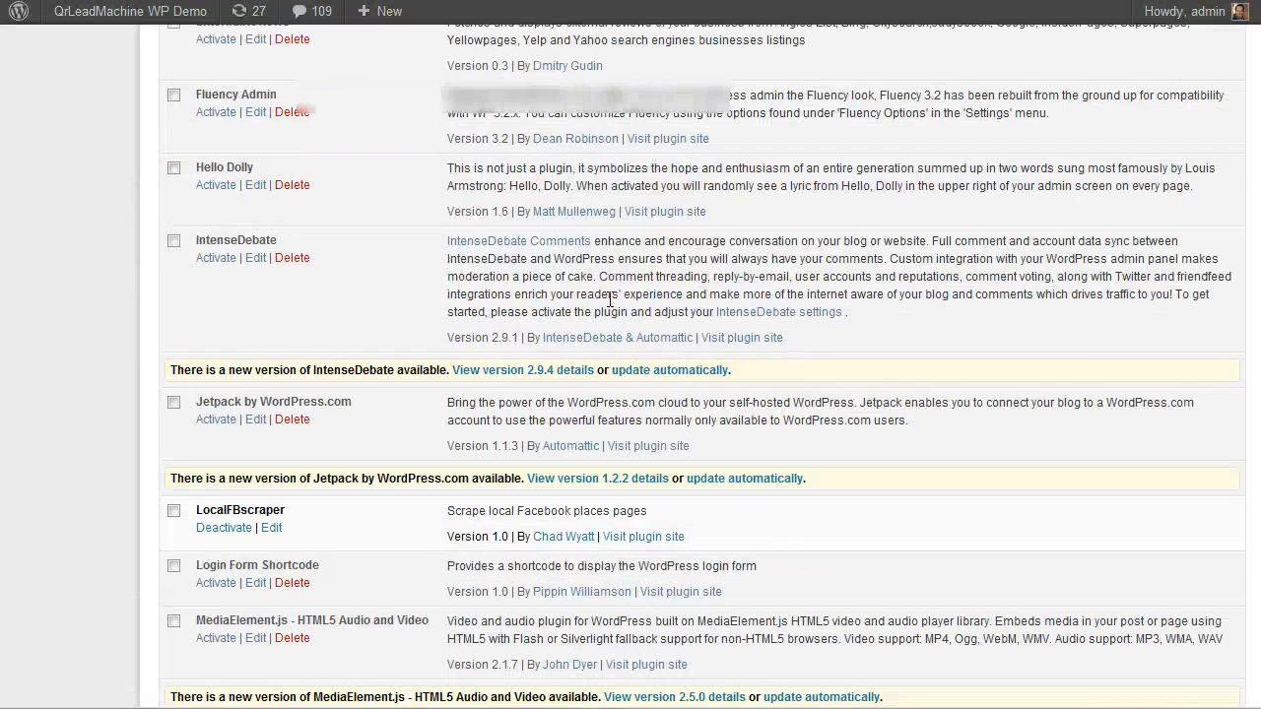
Scroll to SMS Wordpress 1.8.5 and start its automatic update to 1.8.6.
scroll("down", 3)
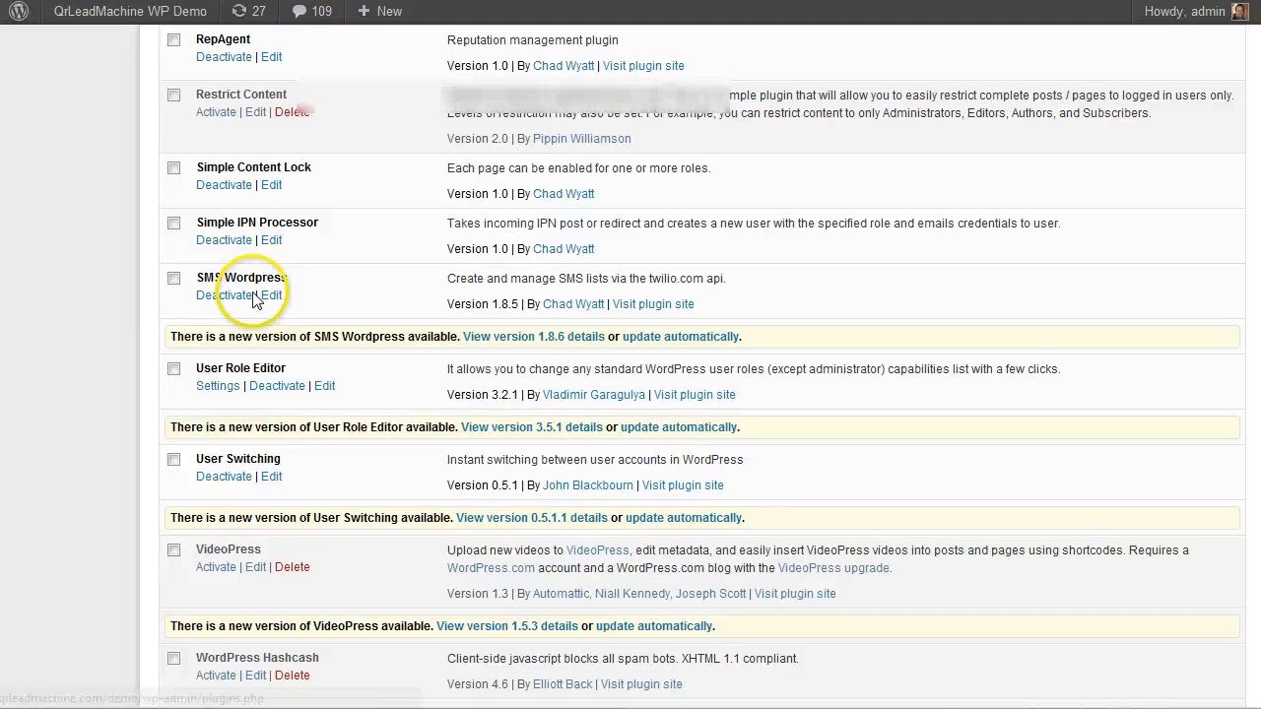
left_click(679, 336)
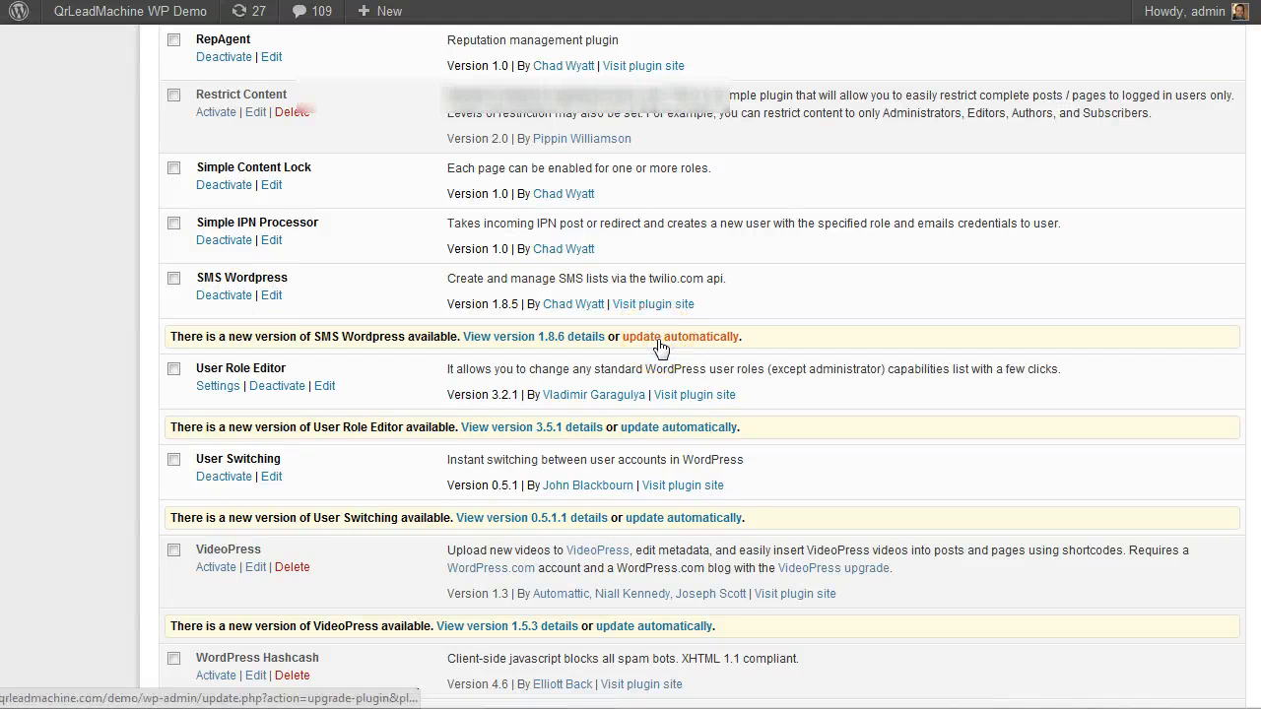
left_click(679, 336)
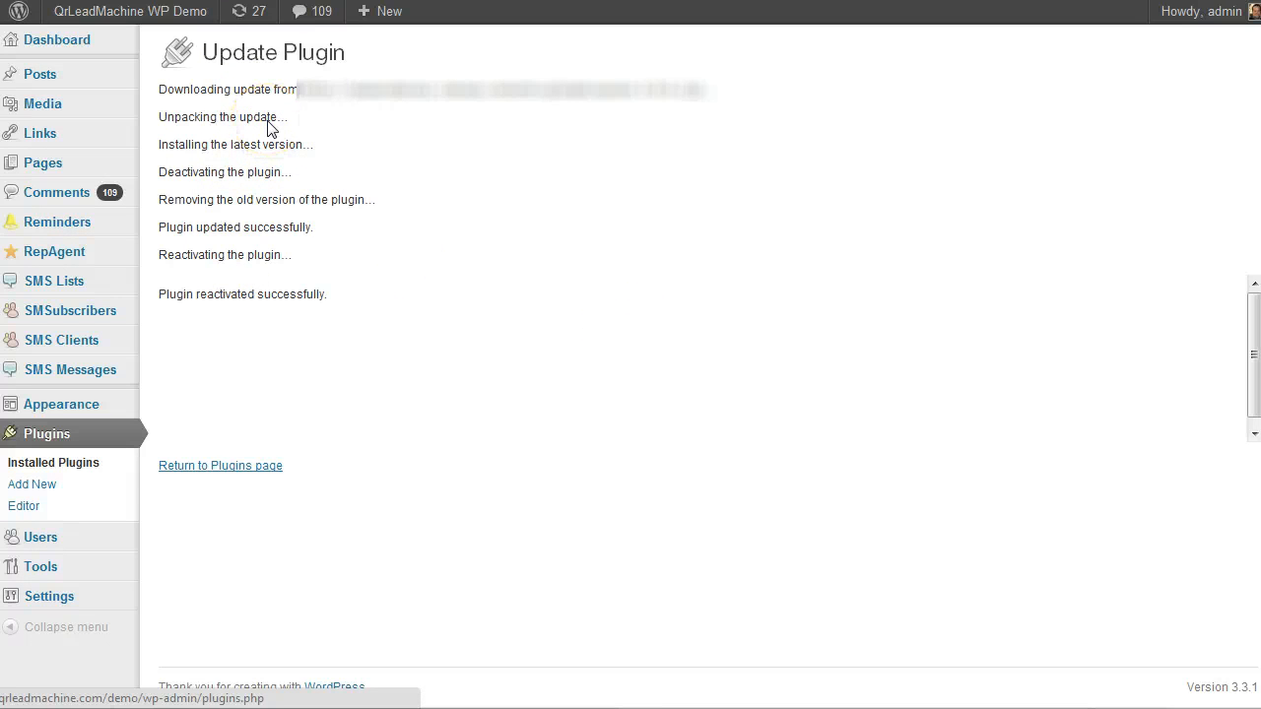
mouse_move(309, 299)
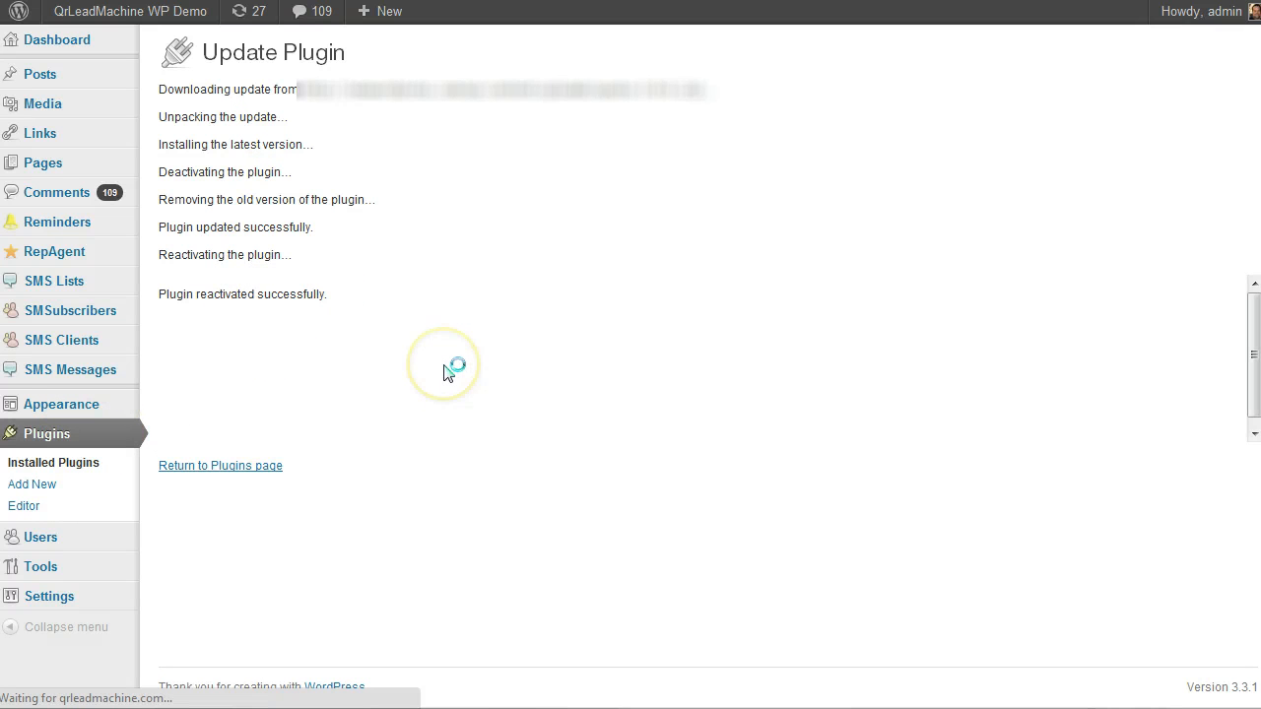
Back on the plugins list, highlight SMS Wordpress's new version number 1.8.6.
left_click(220, 465)
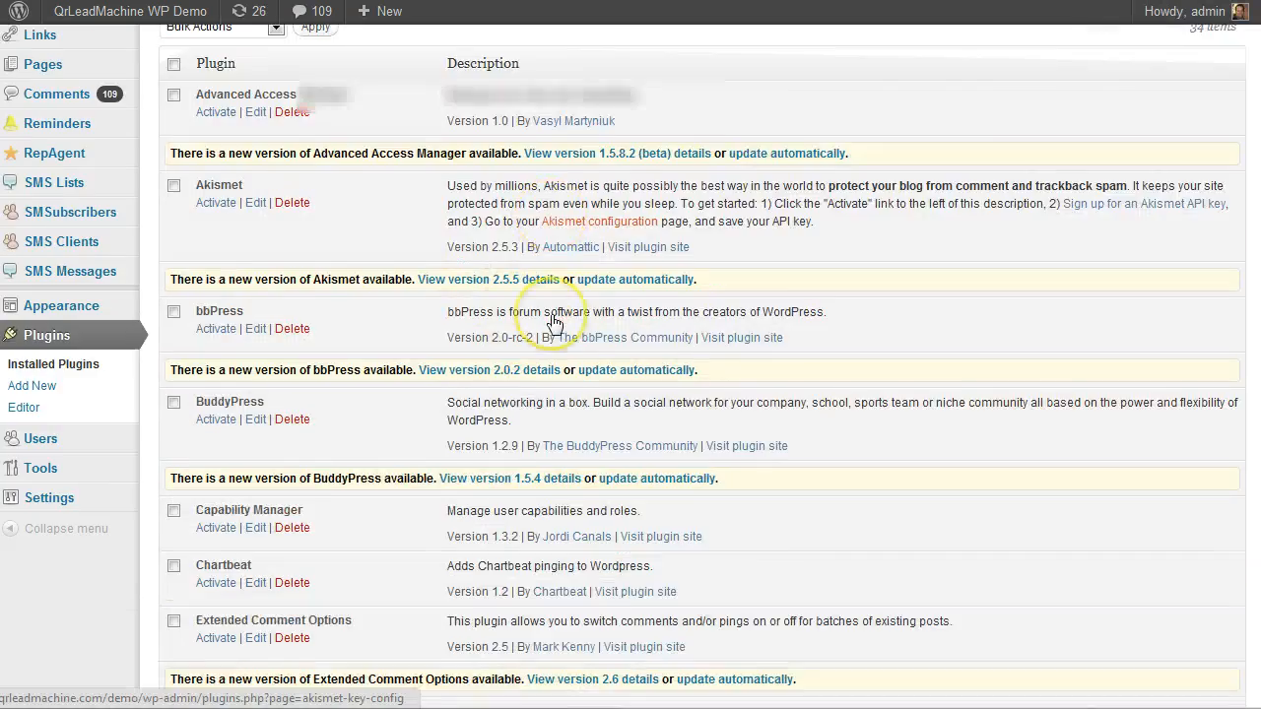
scroll("down", 3)
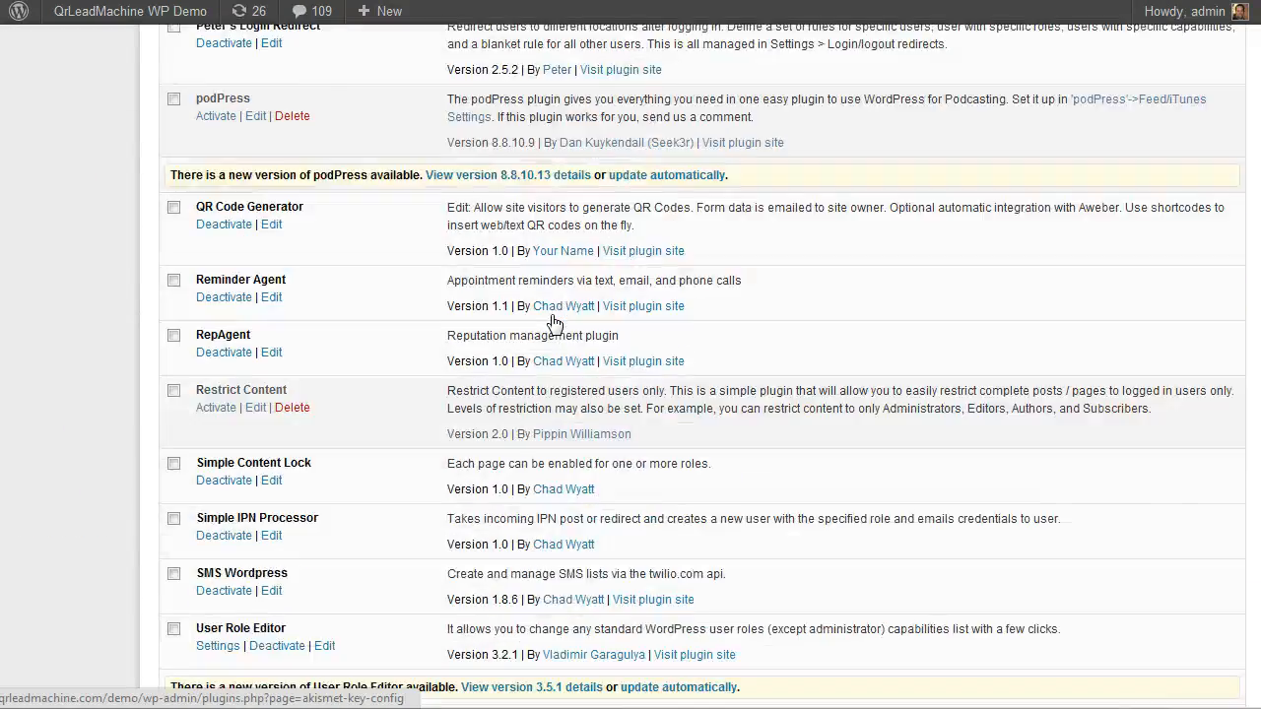
scroll("down", 3)
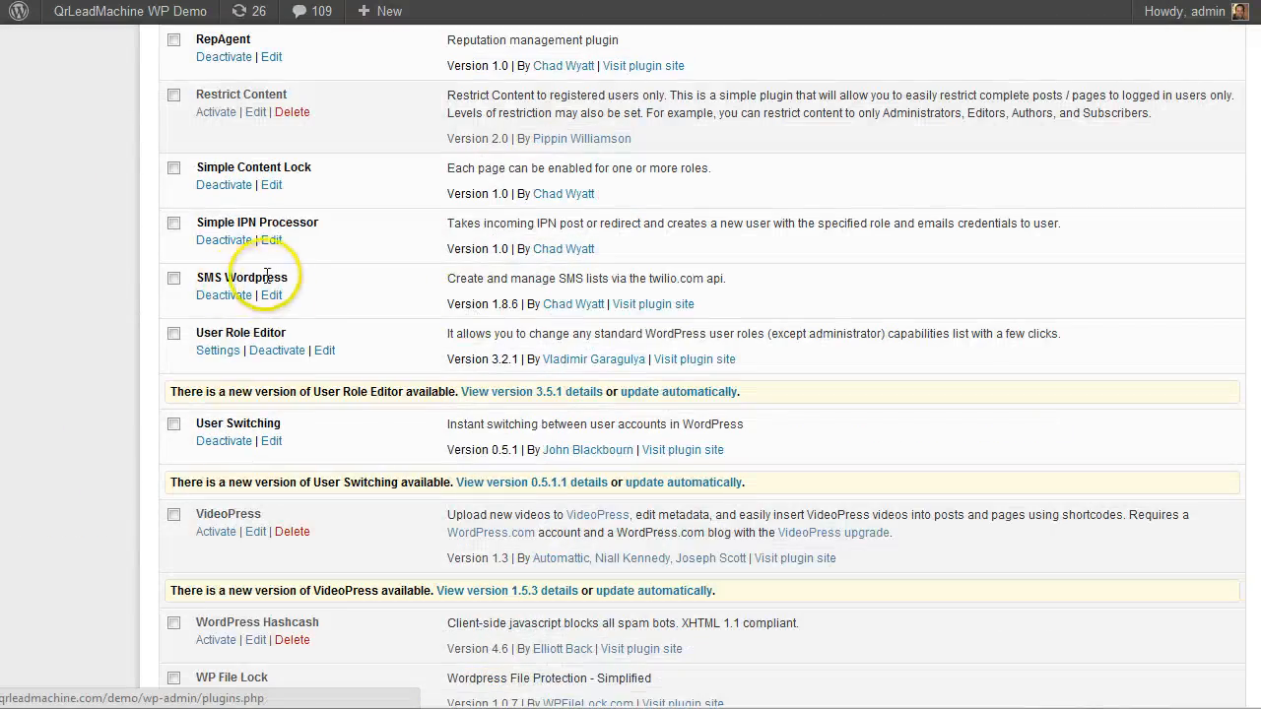
double_click(502, 304)
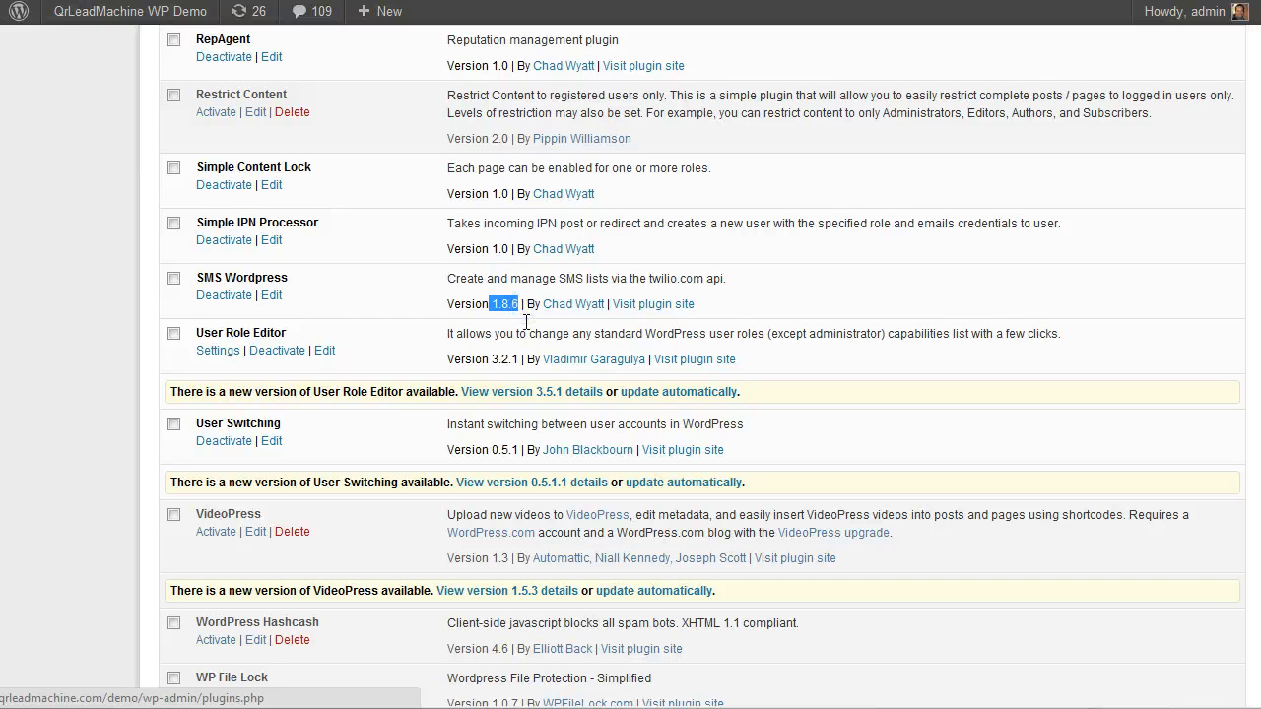
mouse_move(372, 331)
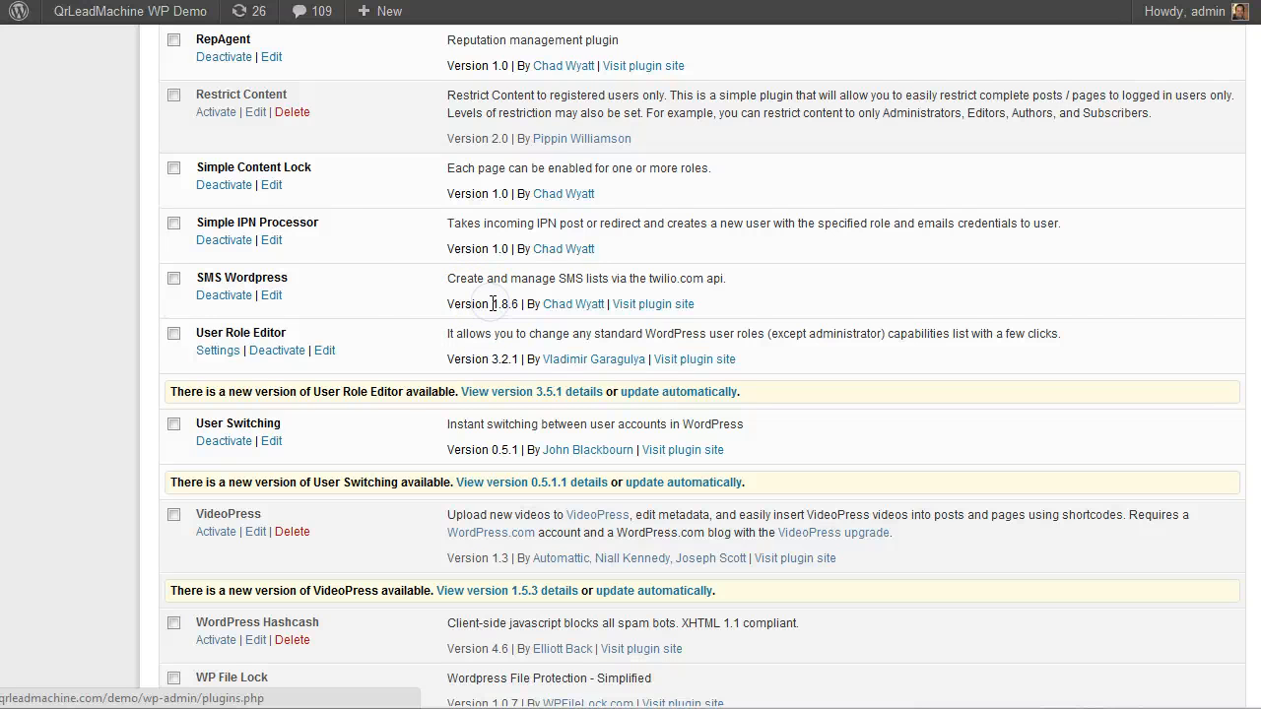
mouse_move(325, 282)
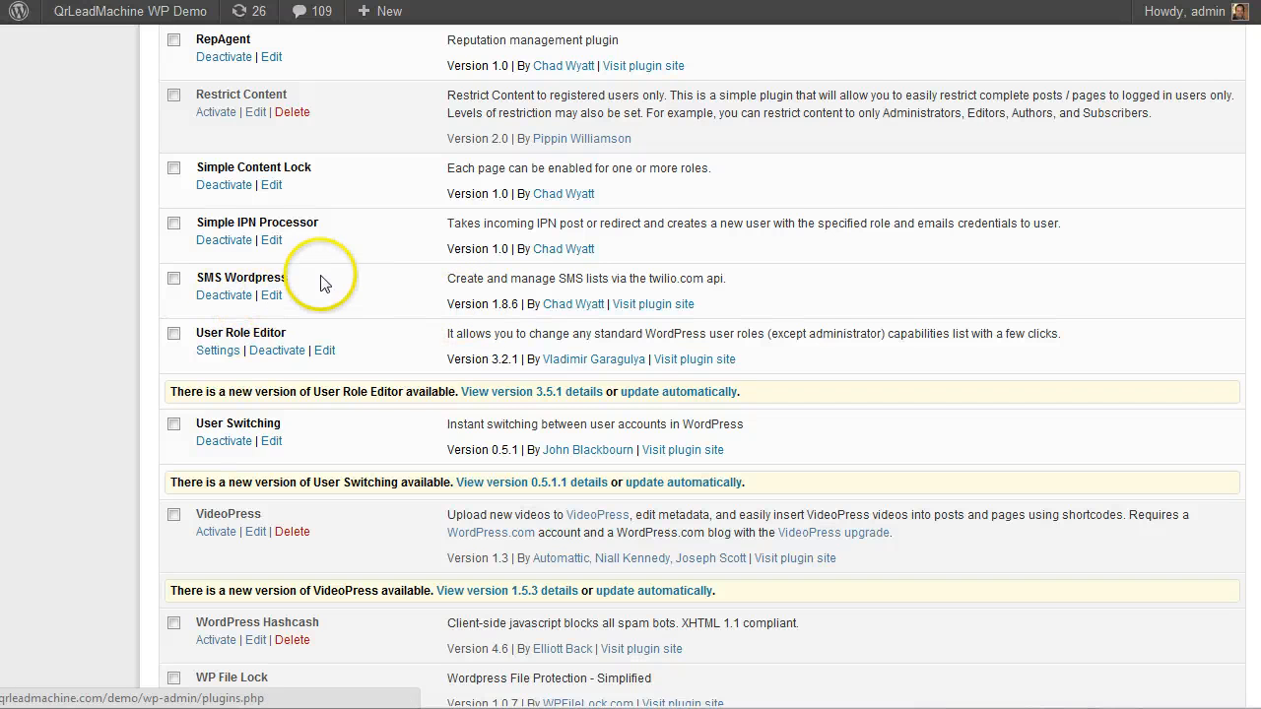
mouse_move(492, 305)
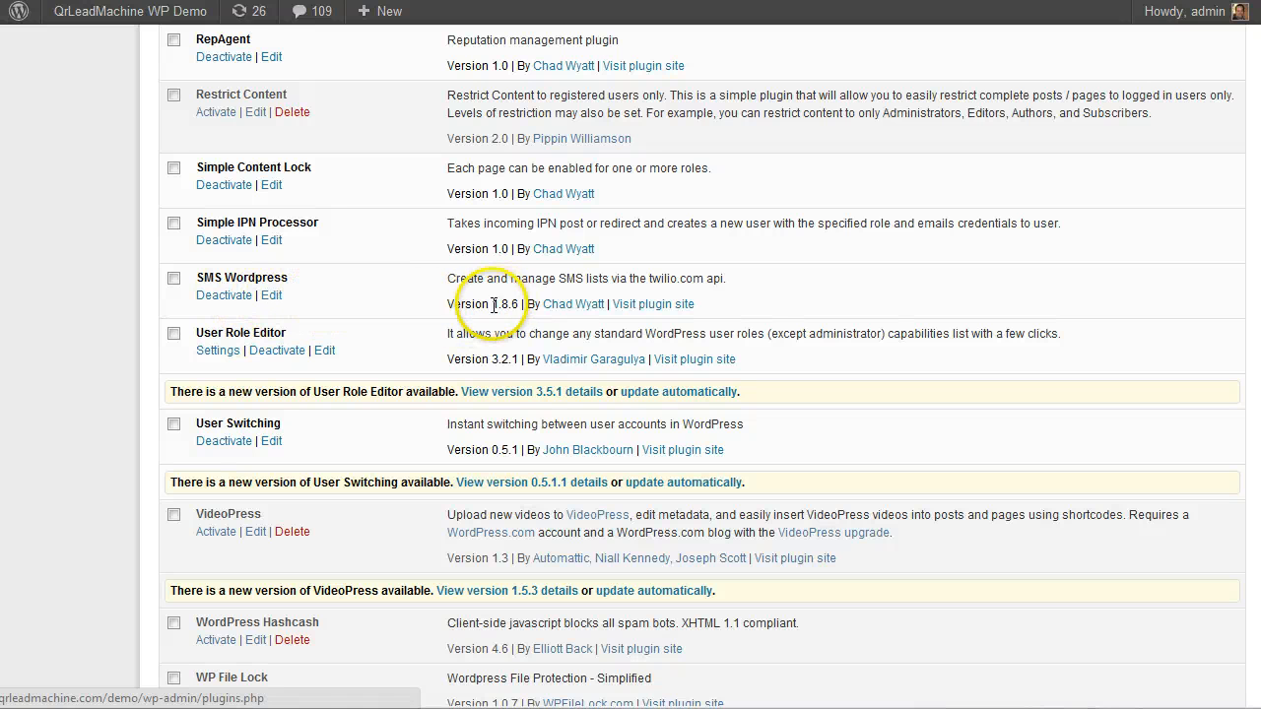